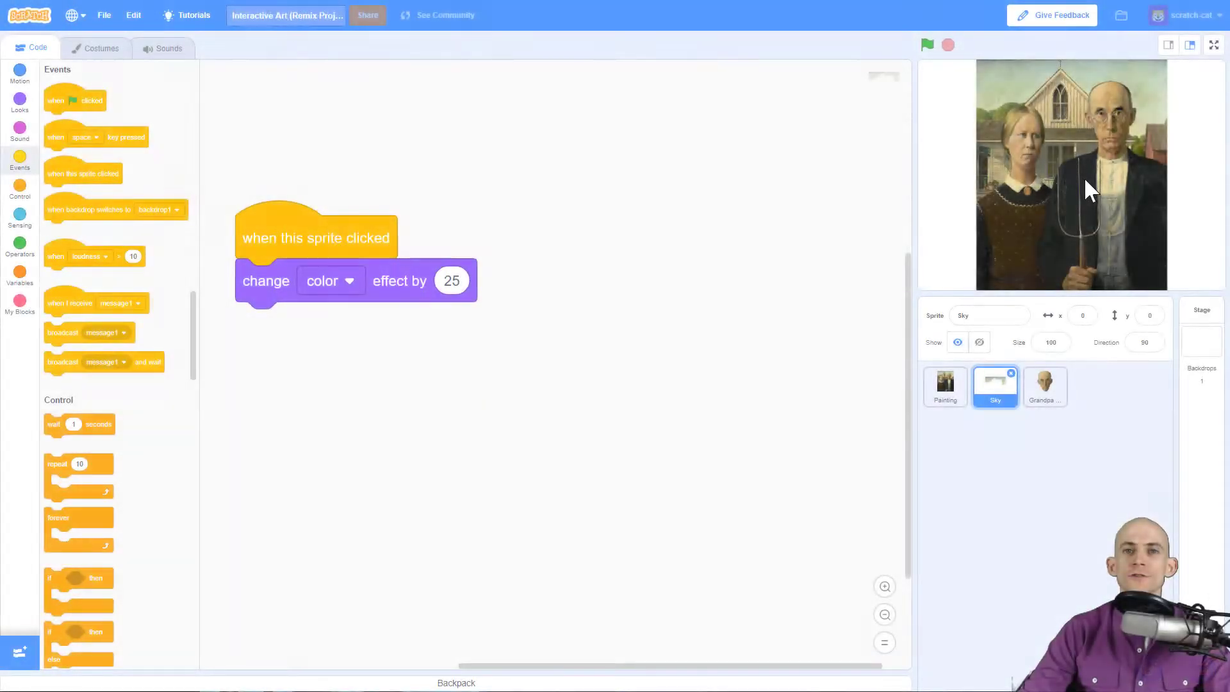
pyautogui.moveTo(1043, 244)
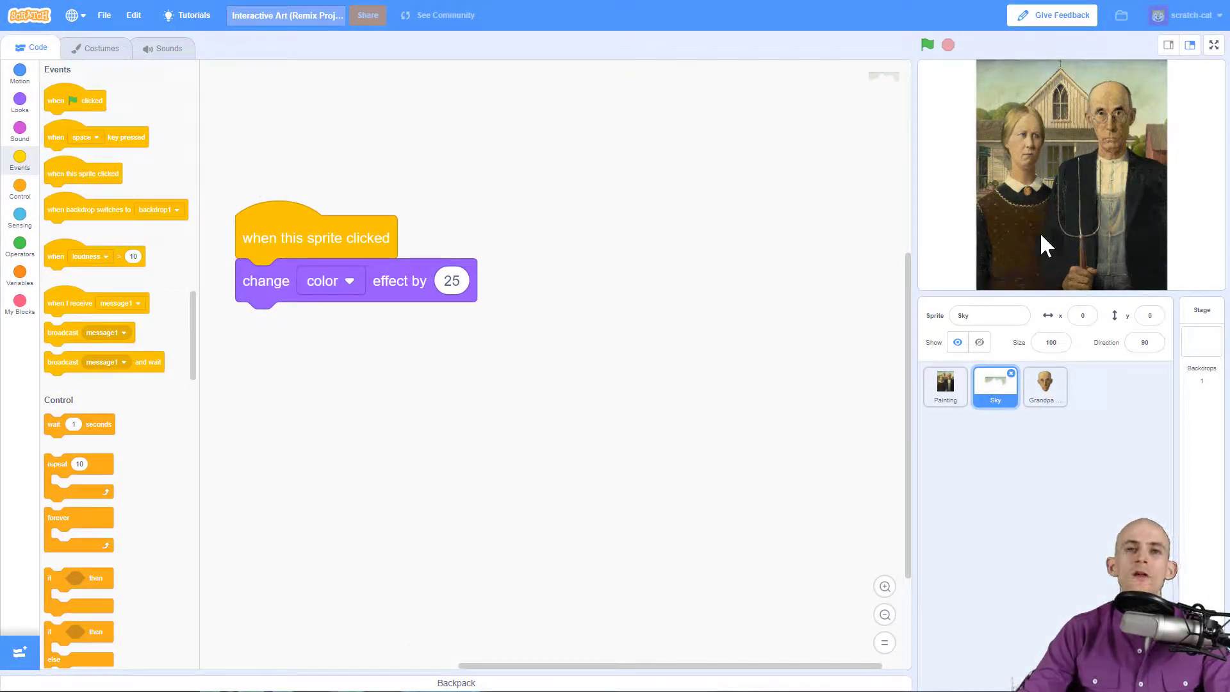
pyautogui.moveTo(1060, 255)
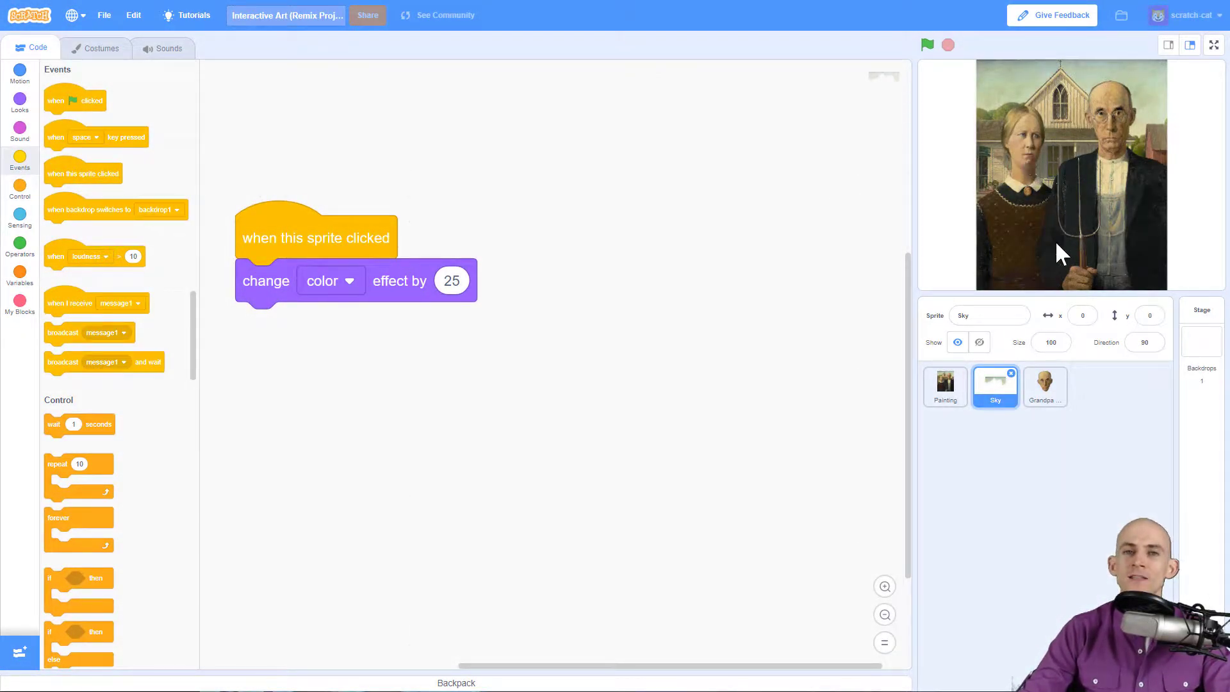
pyautogui.moveTo(957, 110)
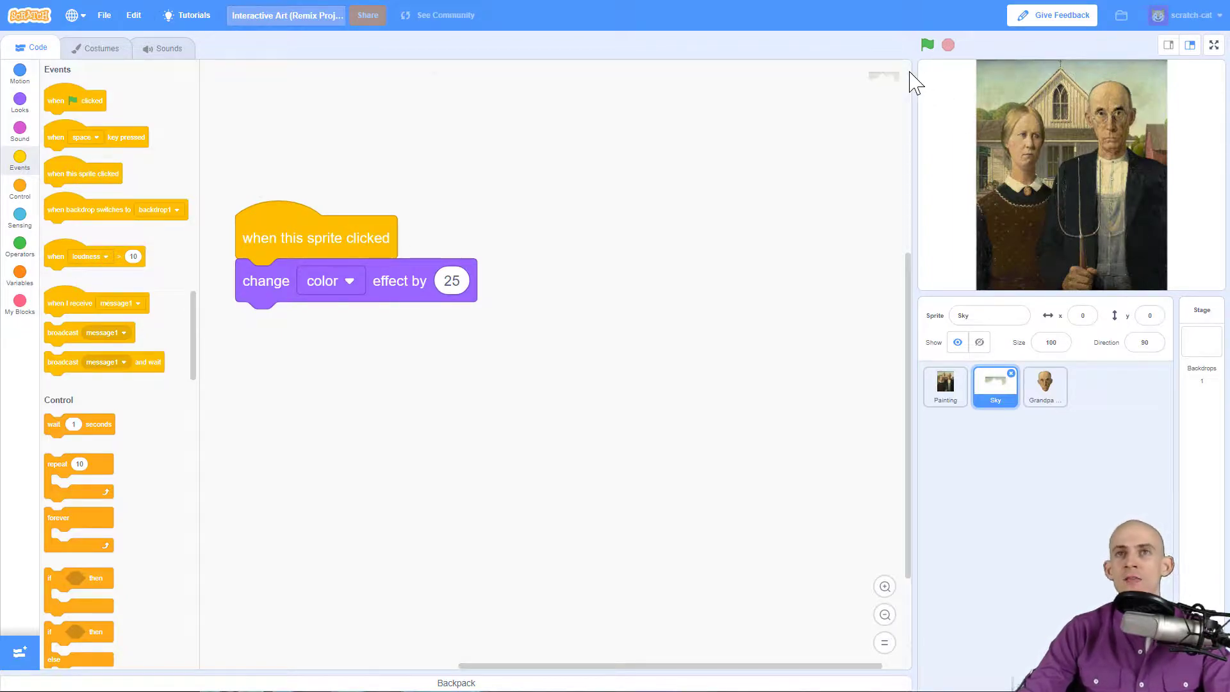
pyautogui.moveTo(1114, 318)
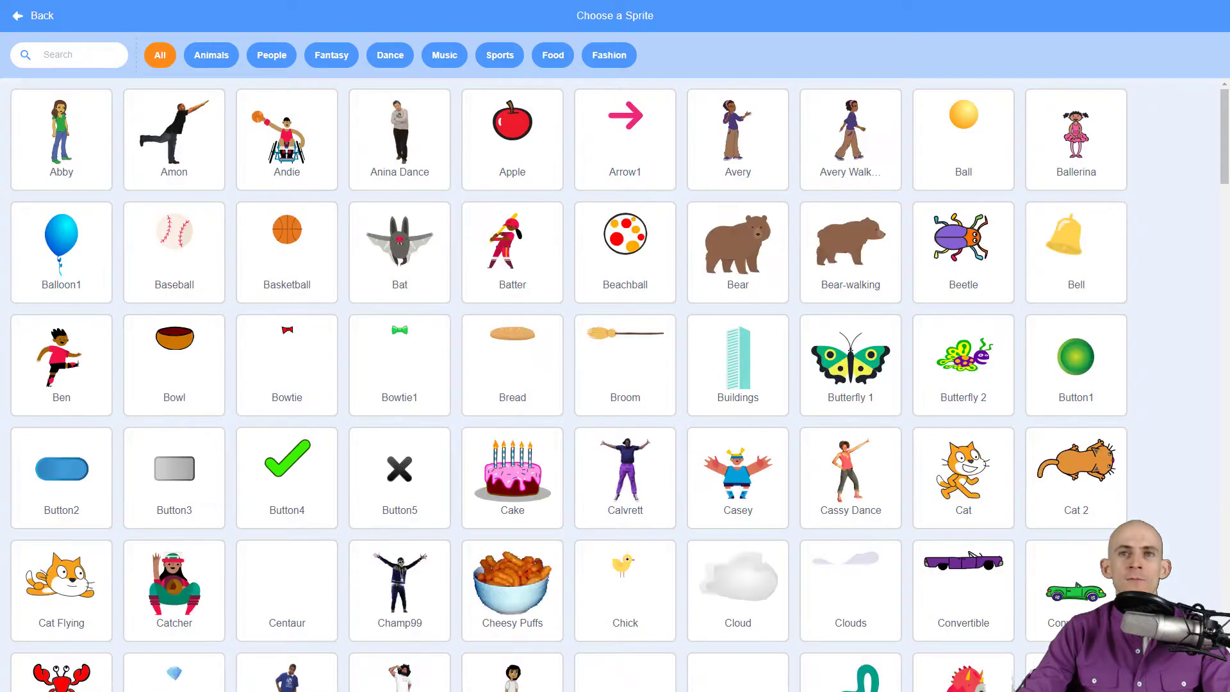
# - Add the Cat Flying sprite from the library to the project
pyautogui.click(736, 362)
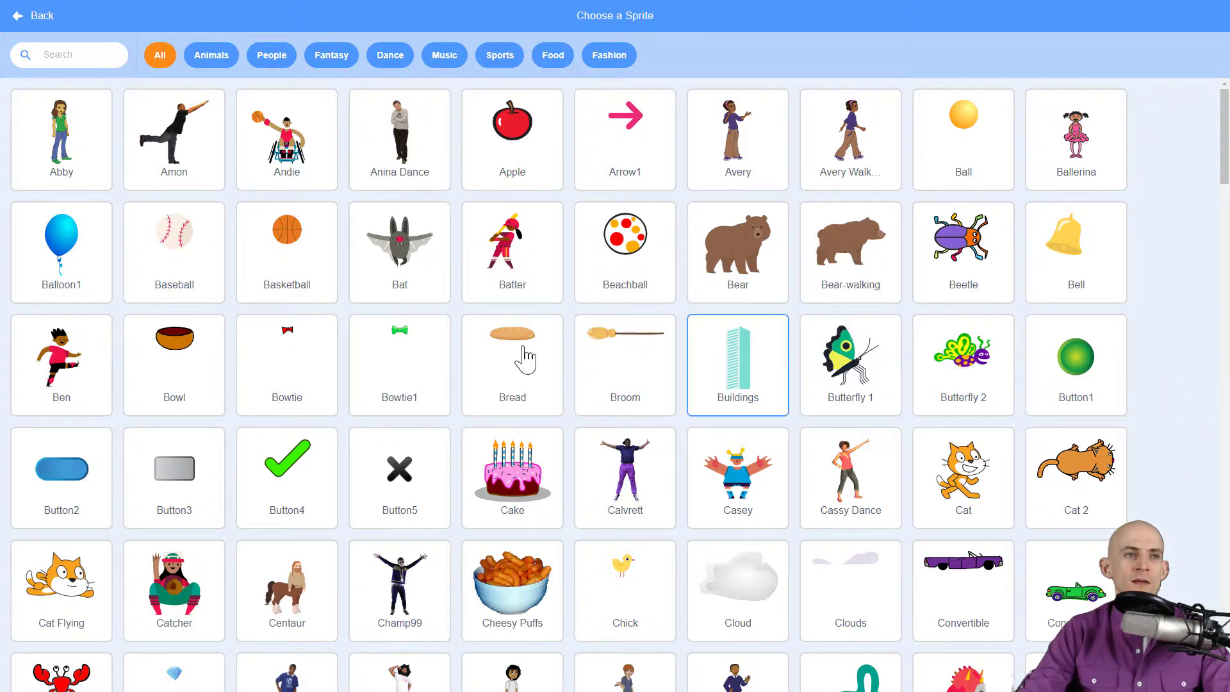
pyautogui.click(62, 580)
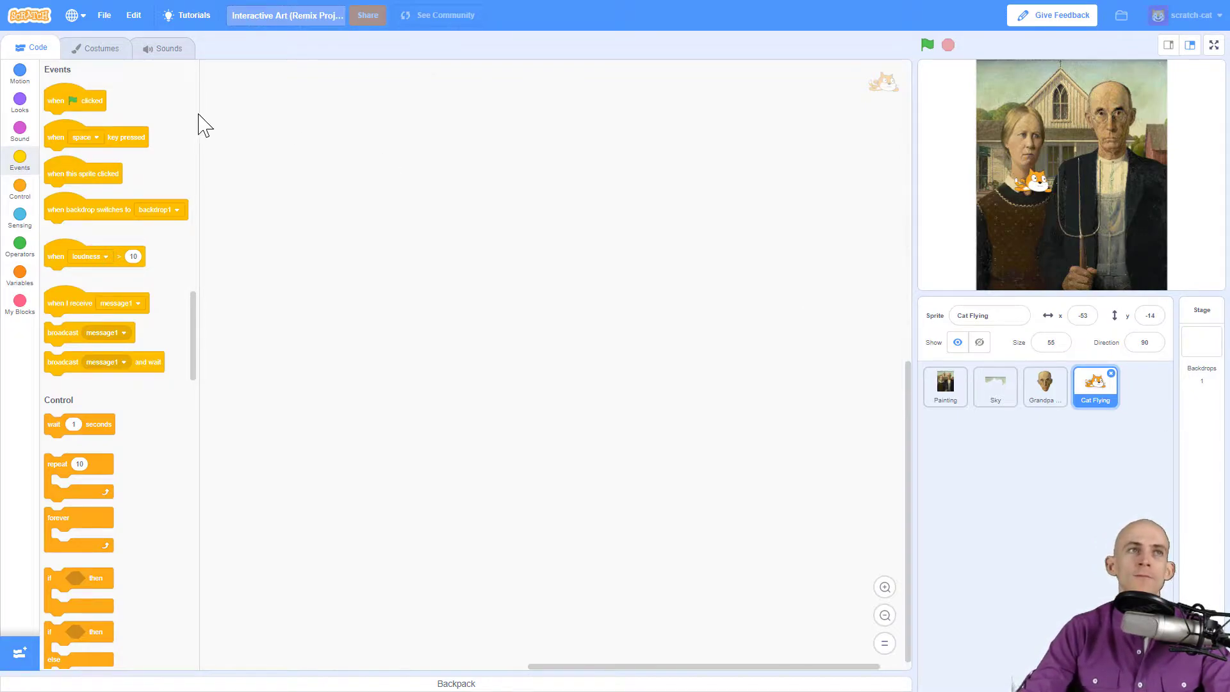
pyautogui.moveTo(71, 118)
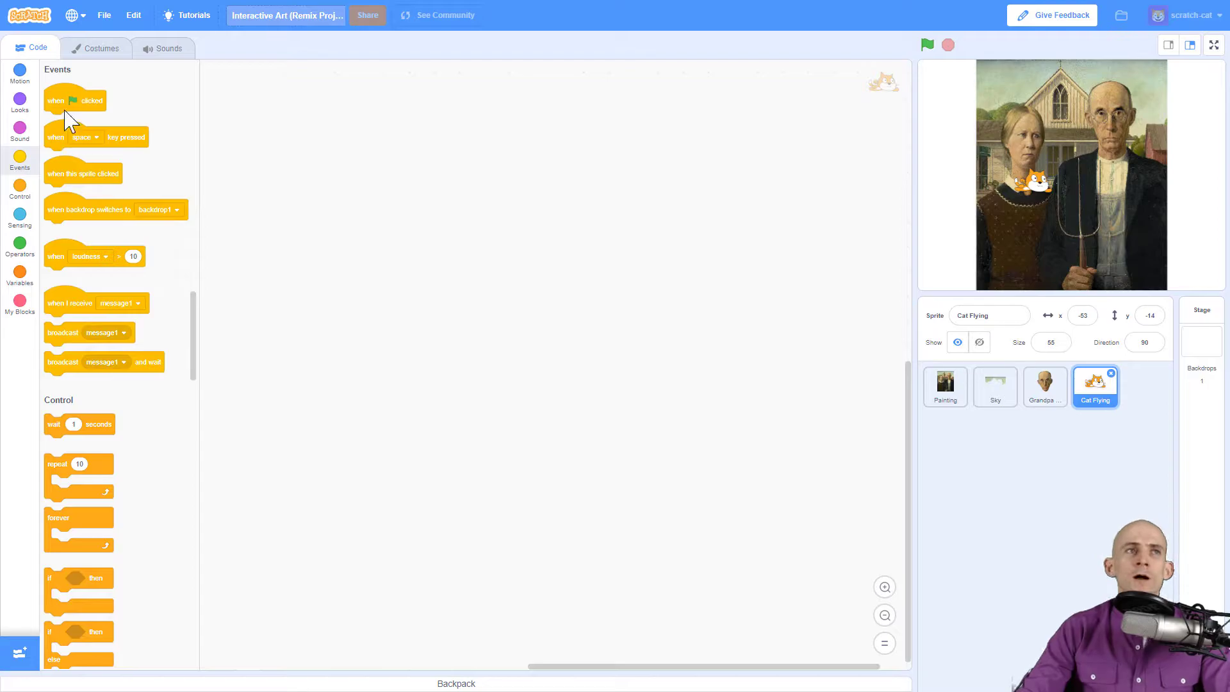
# - Start the cat's code with a green-flag event followed by a hide block
pyautogui.moveTo(74, 100); pyautogui.dragTo(292, 176)
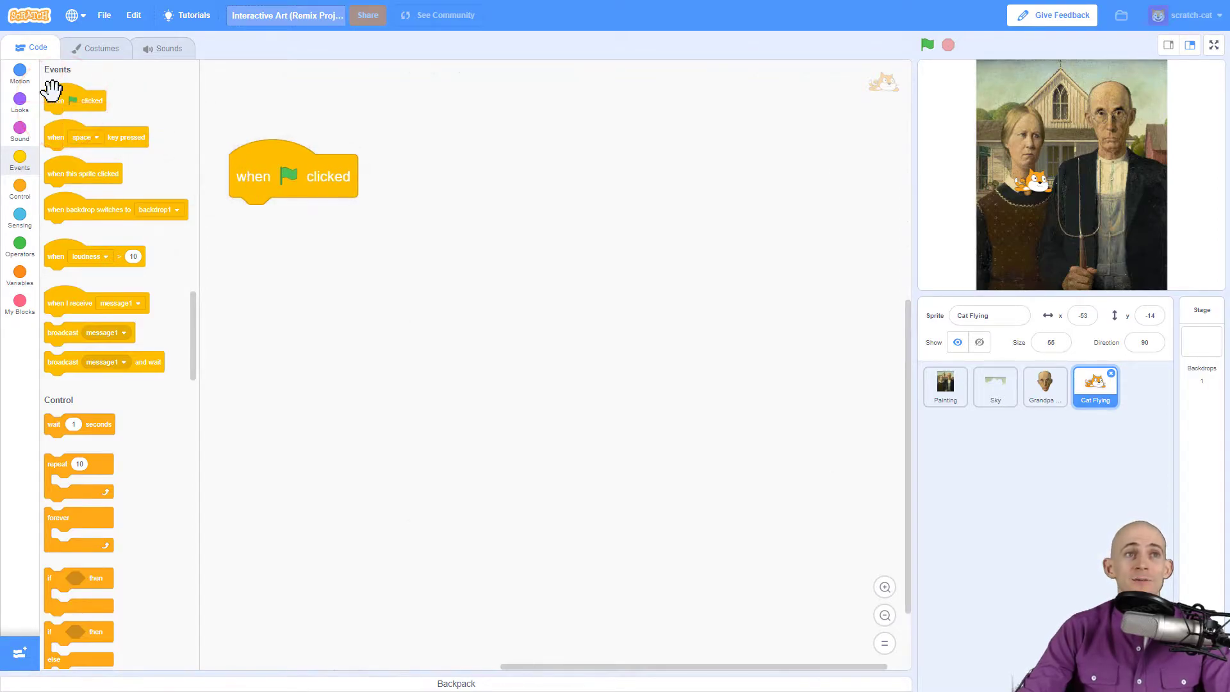
pyautogui.click(19, 103)
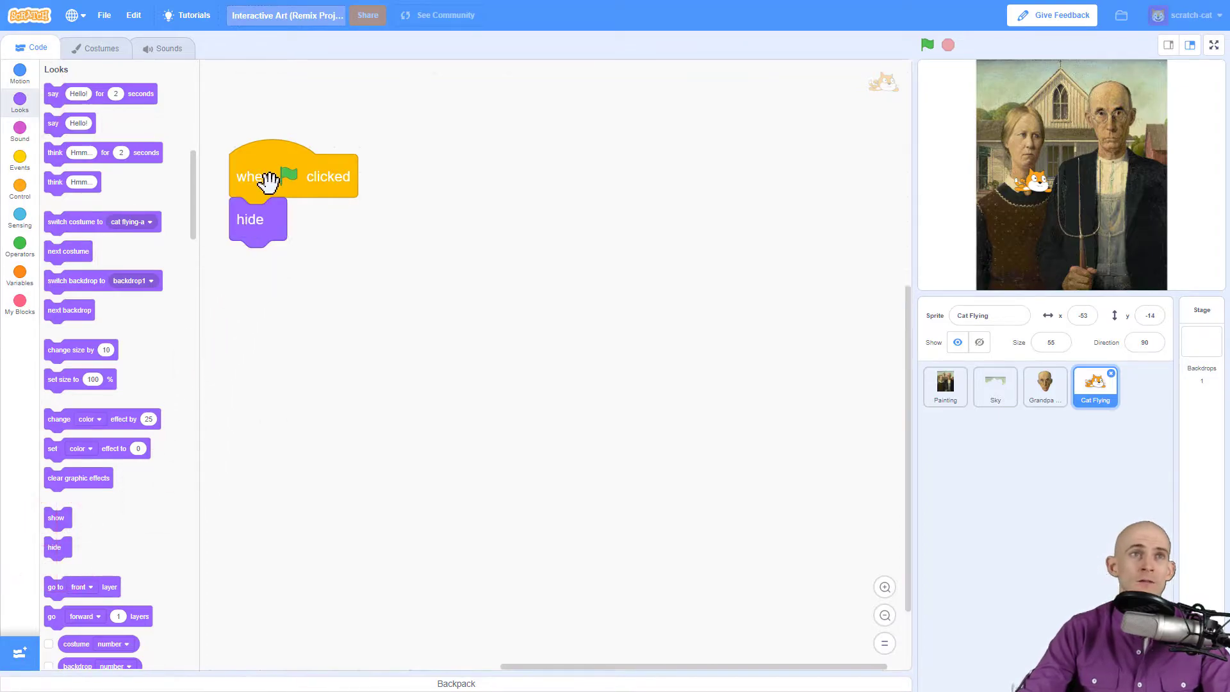
pyautogui.moveTo(267, 174); pyautogui.dragTo(255, 141)
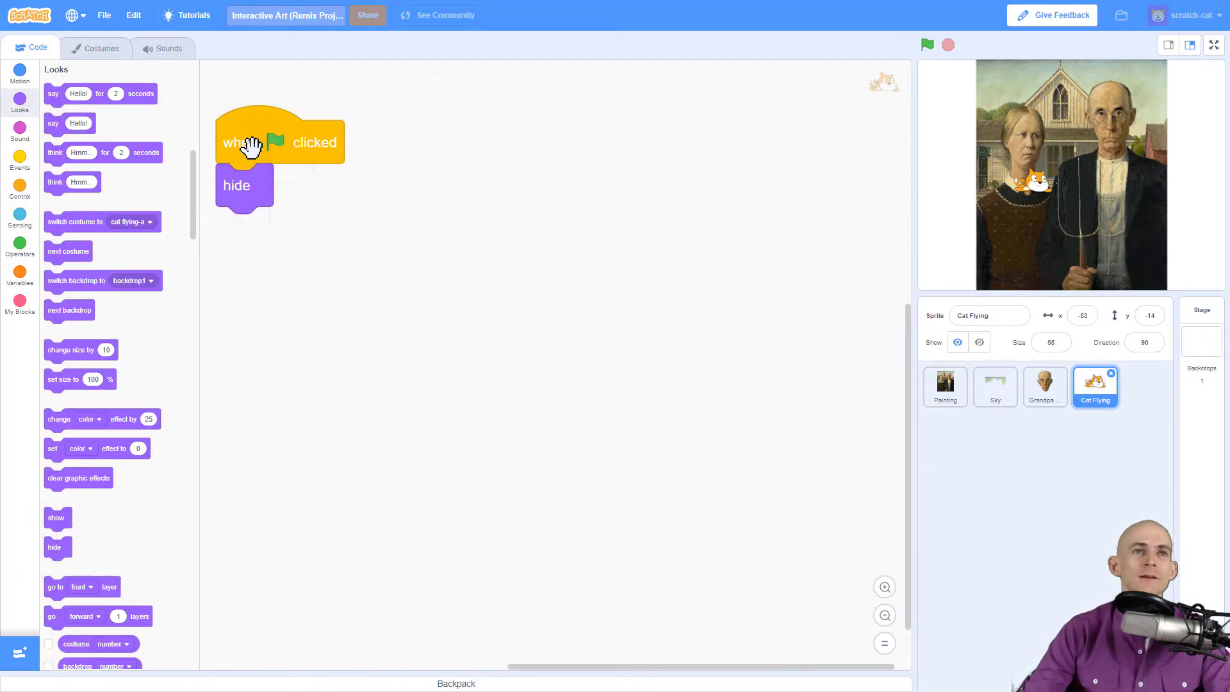
pyautogui.moveTo(226, 248)
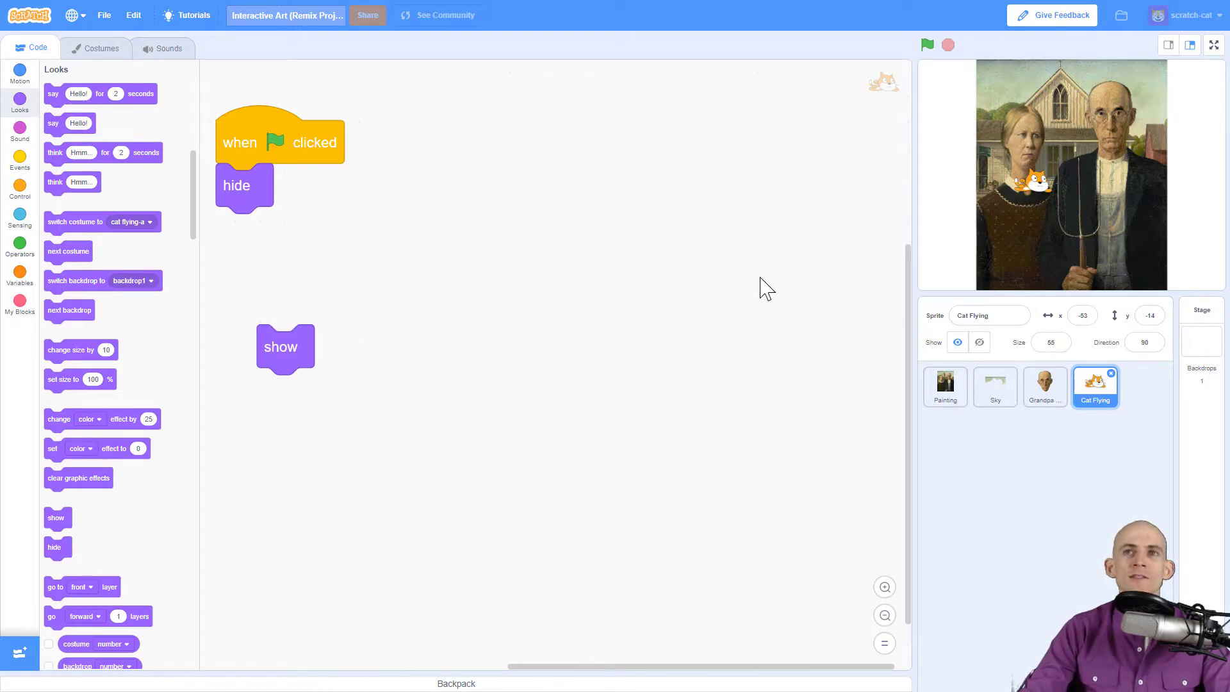
# - Switch to the Motion category for the go-to and glide blocks
pyautogui.click(19, 71)
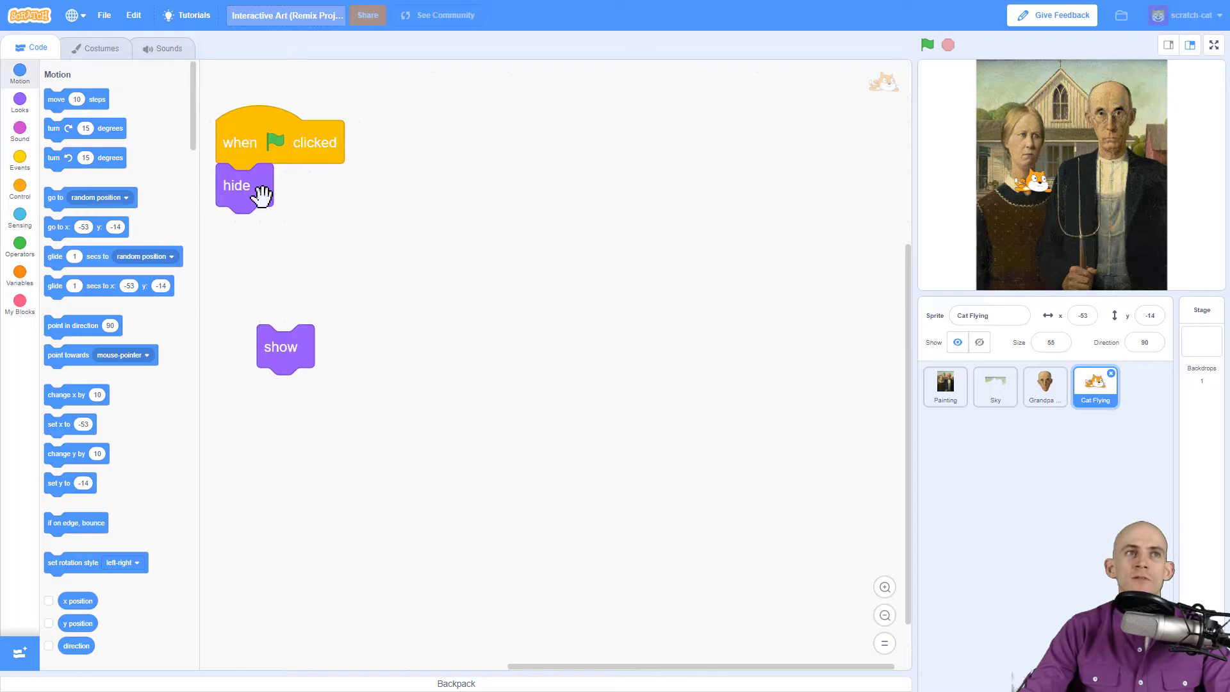
pyautogui.moveTo(110, 247)
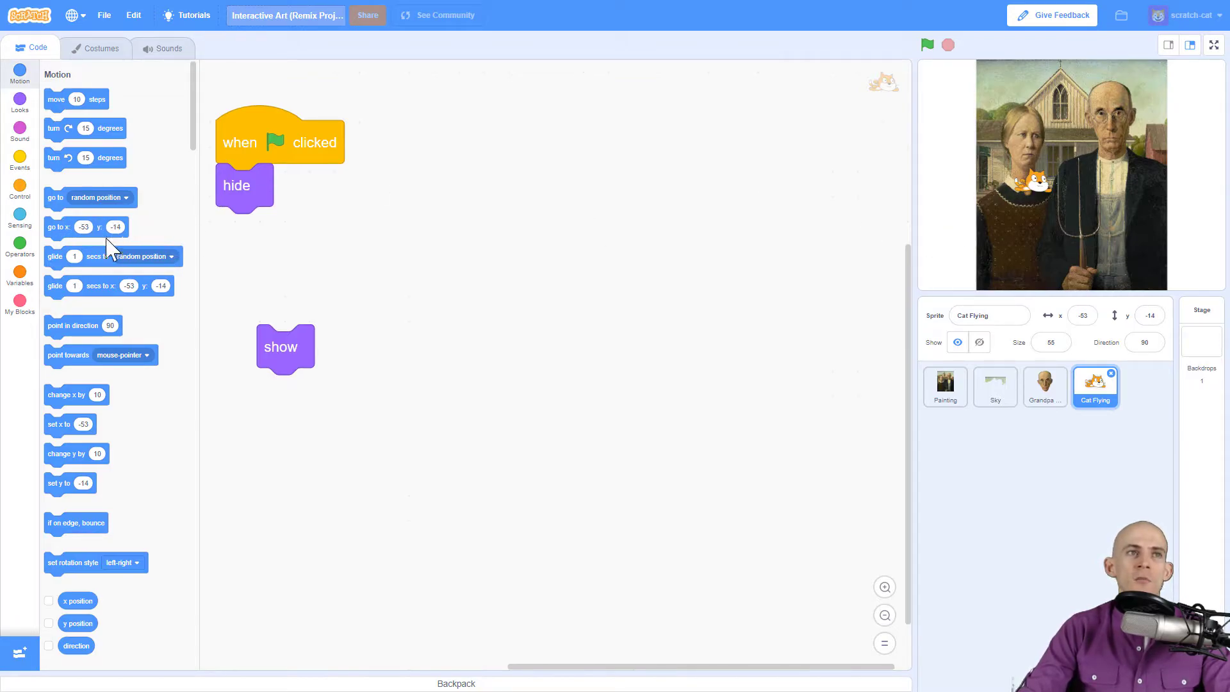
pyautogui.moveTo(854, 236)
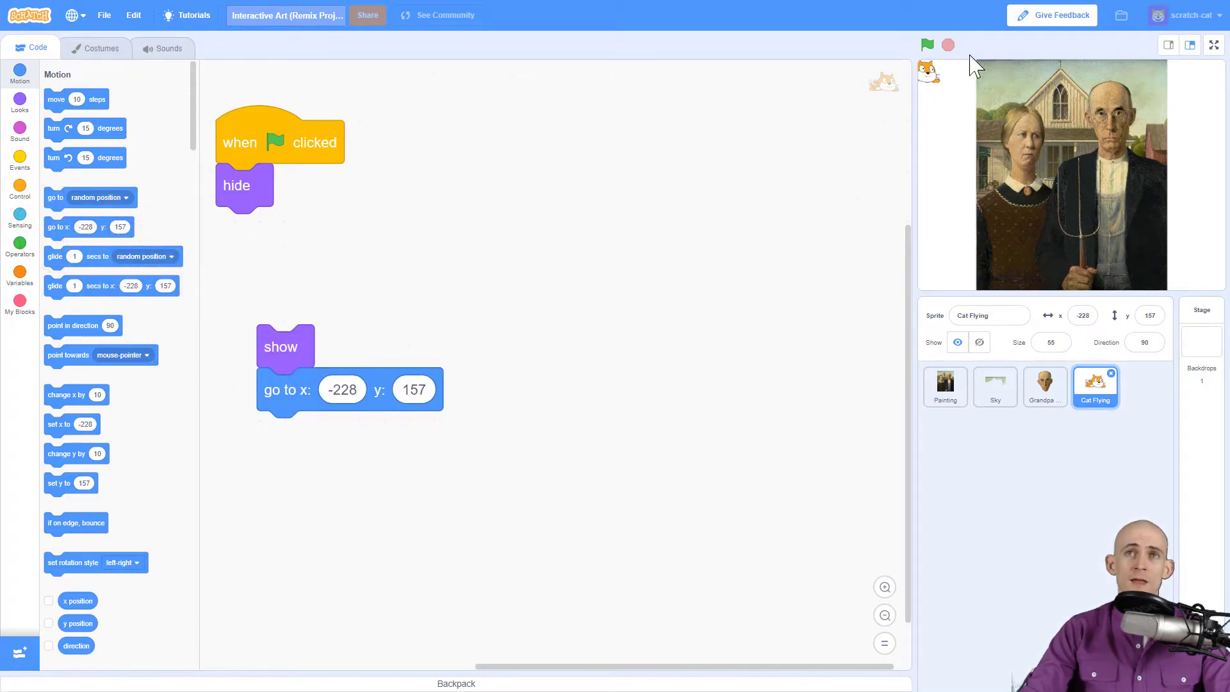
pyautogui.moveTo(621, 145)
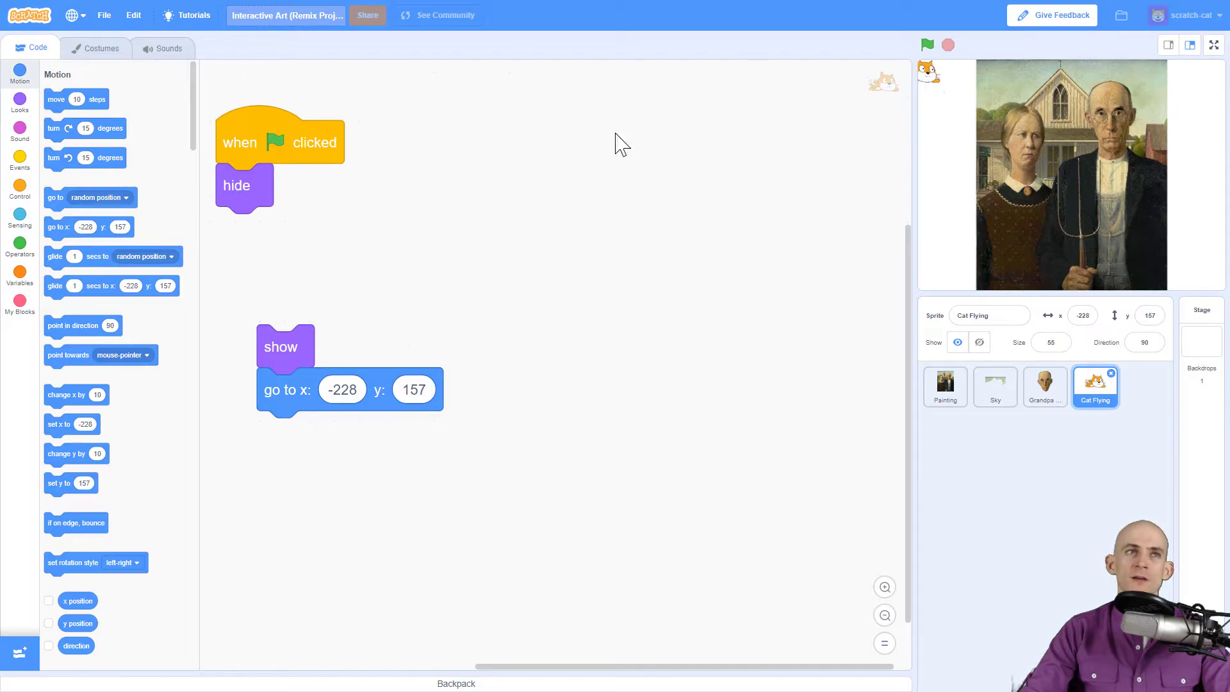
pyautogui.moveTo(110, 289)
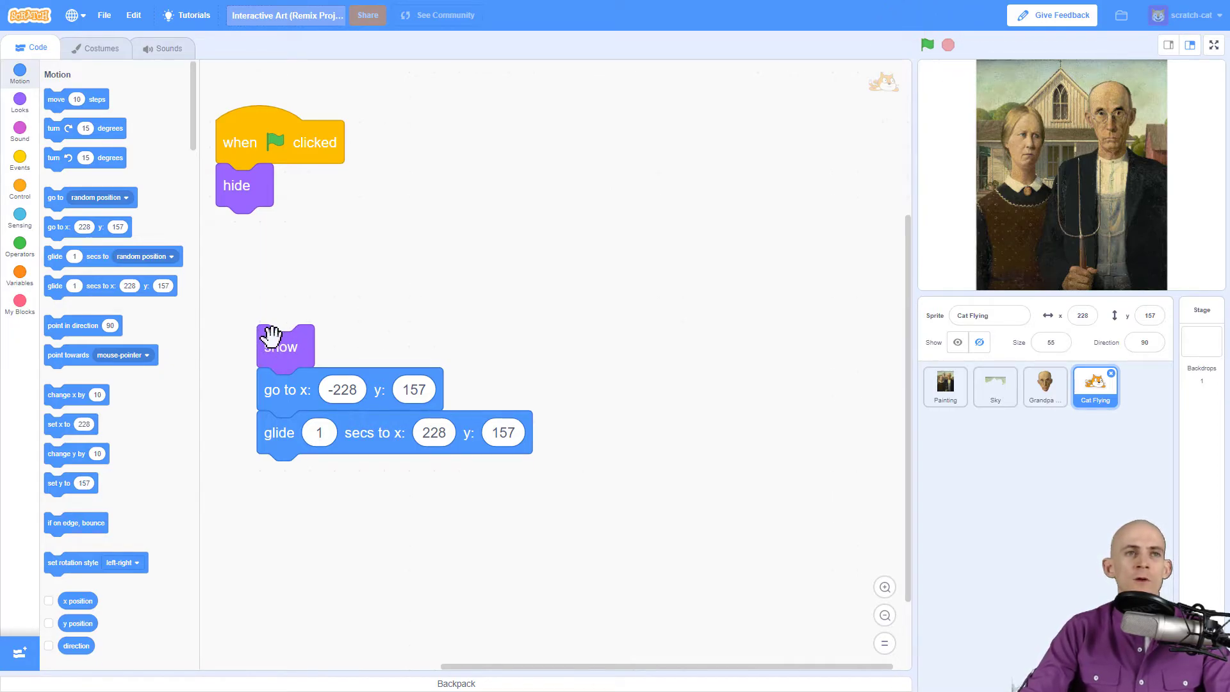
# - Test the show-and-glide script, then bring up Looks blocks for the ending hide
pyautogui.click(281, 347)
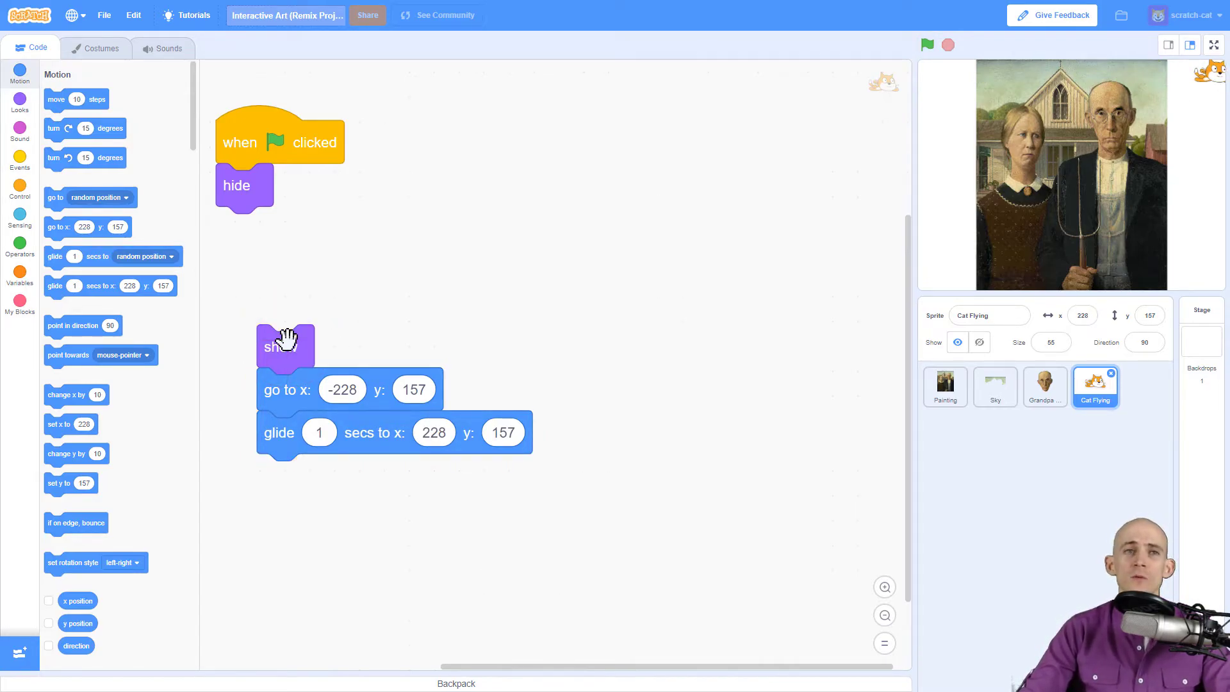
pyautogui.moveTo(85, 155)
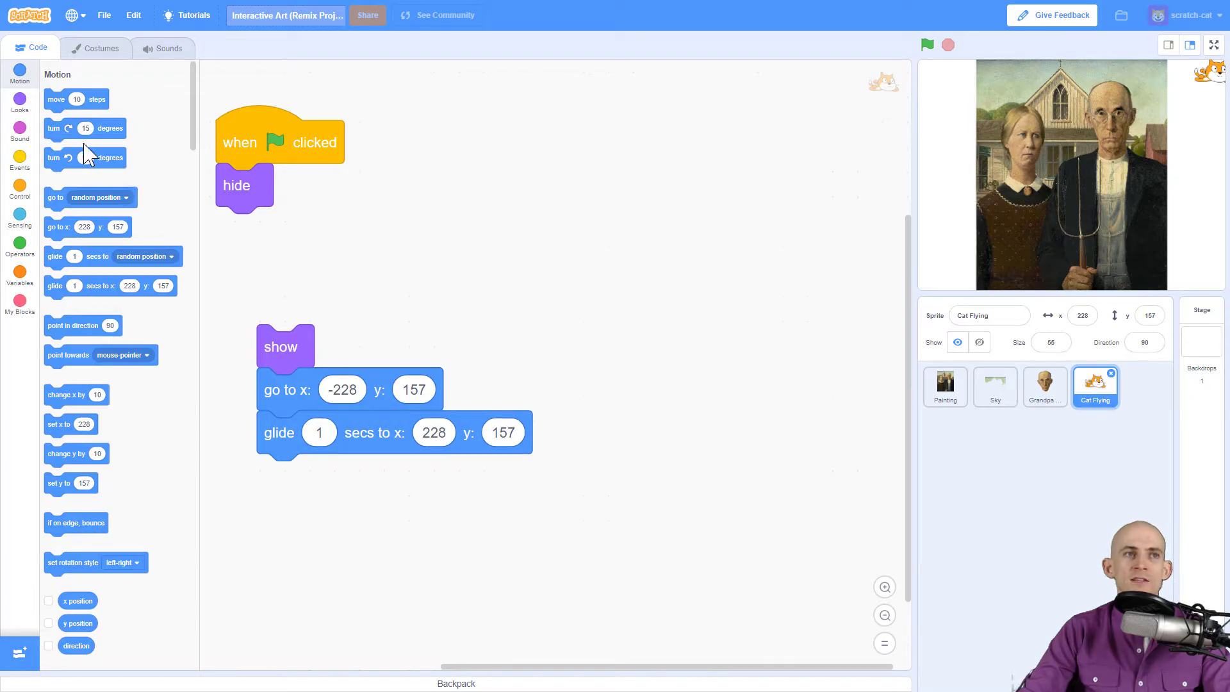
pyautogui.click(20, 104)
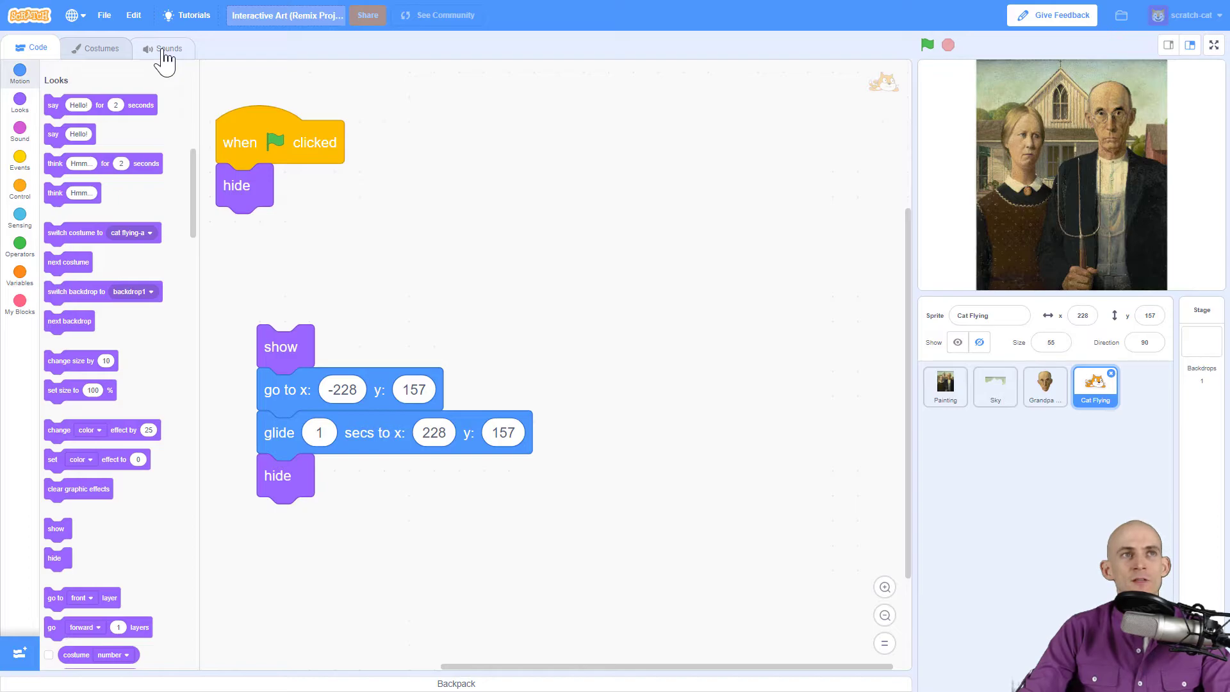
# - Add the Space Flyby sound from the Effects library to the cat and return to its scripts
pyautogui.click(165, 48)
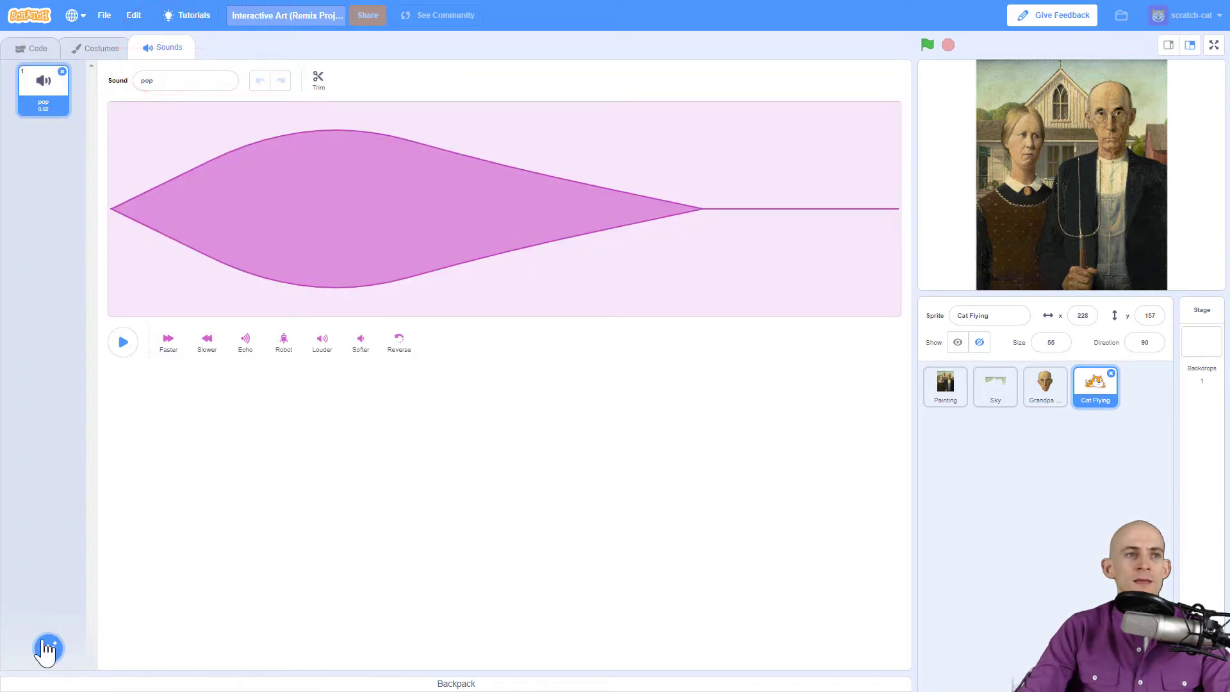
pyautogui.click(48, 648)
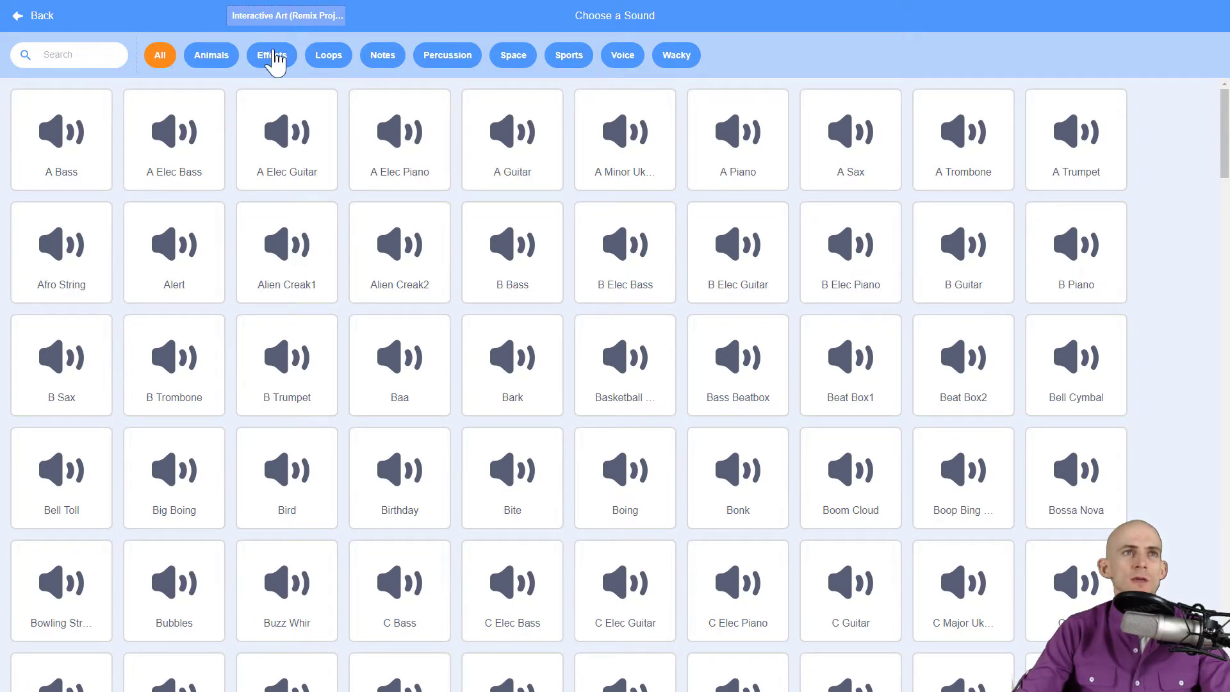
pyautogui.click(271, 55)
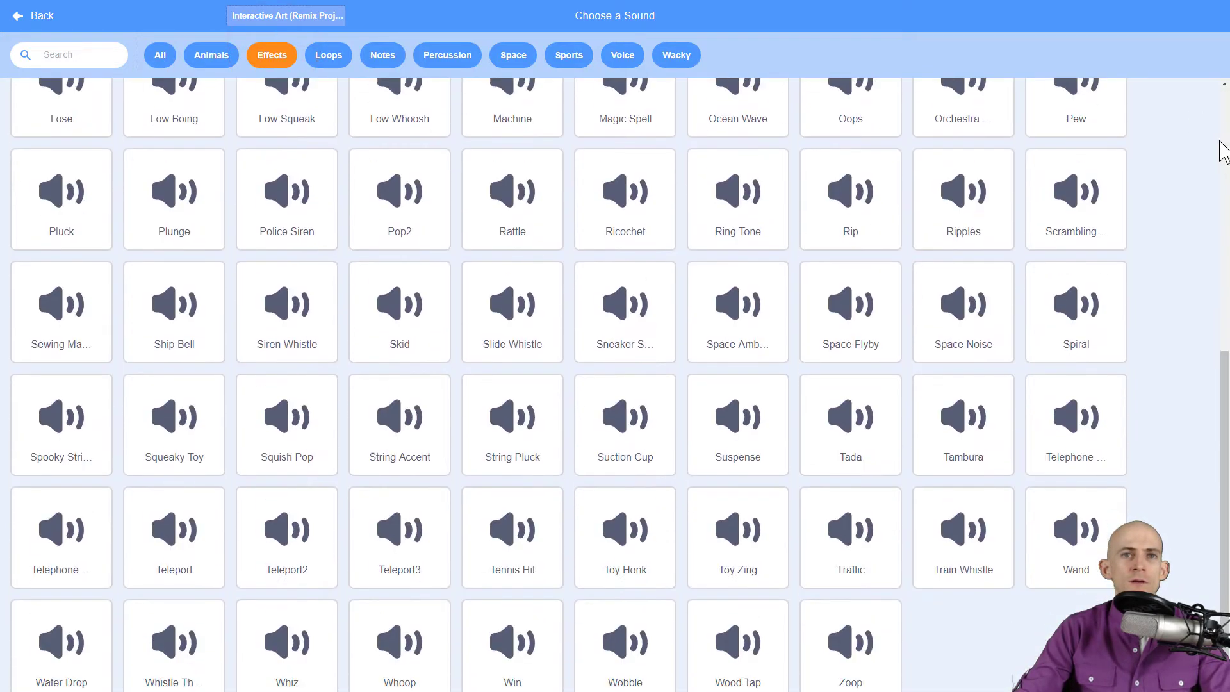
pyautogui.scroll(-3)
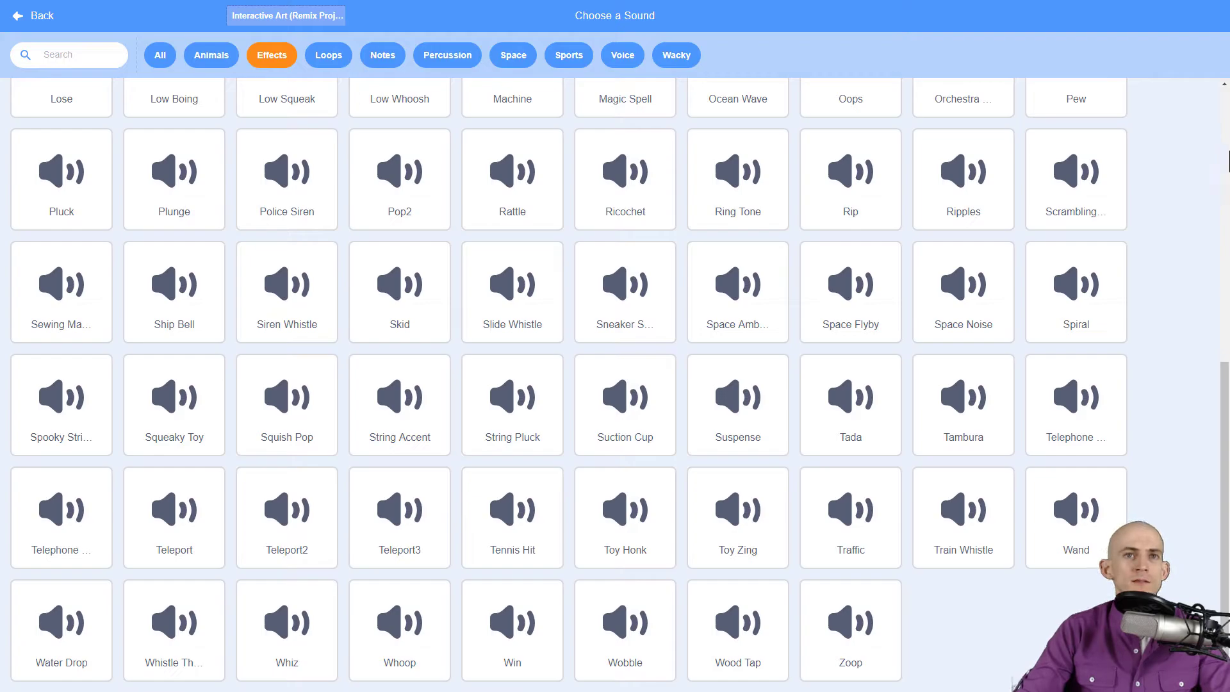
pyautogui.moveTo(885, 249)
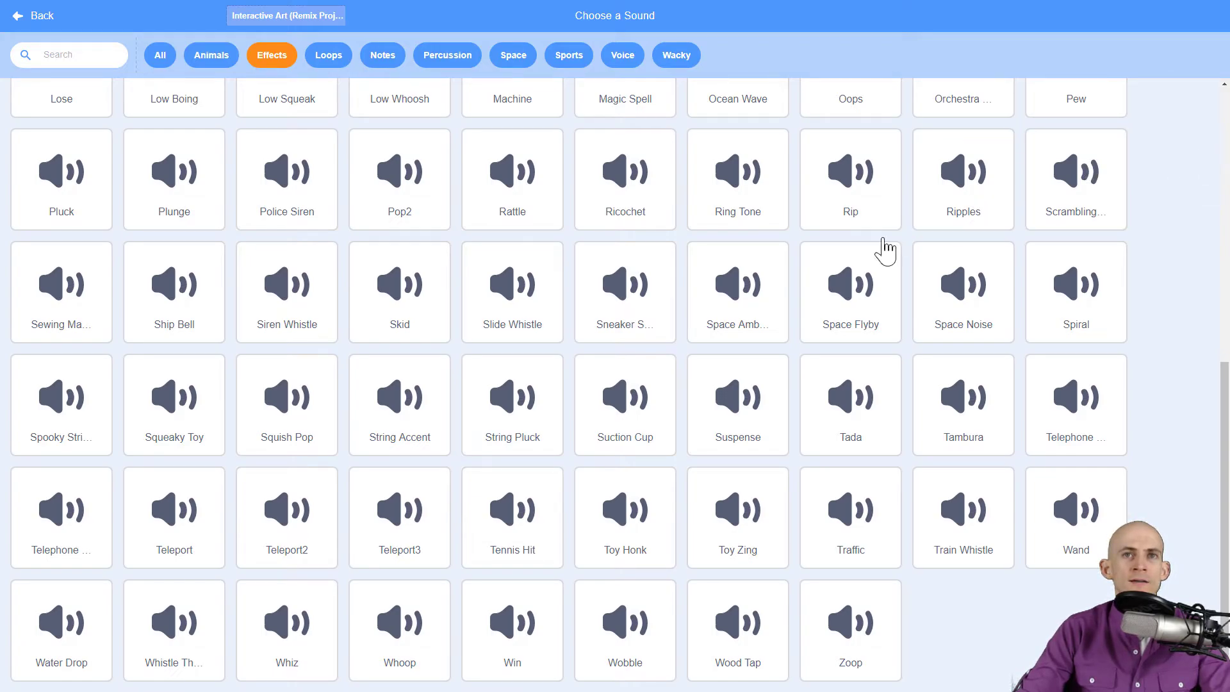
pyautogui.click(850, 290)
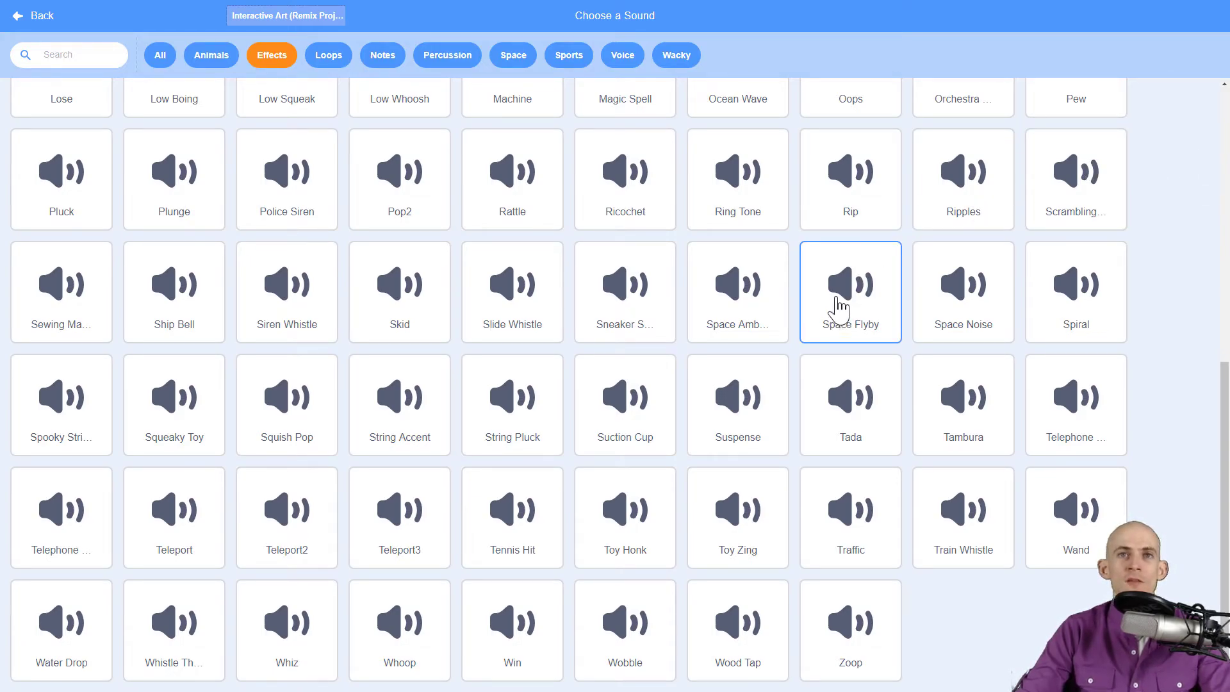
pyautogui.click(850, 291)
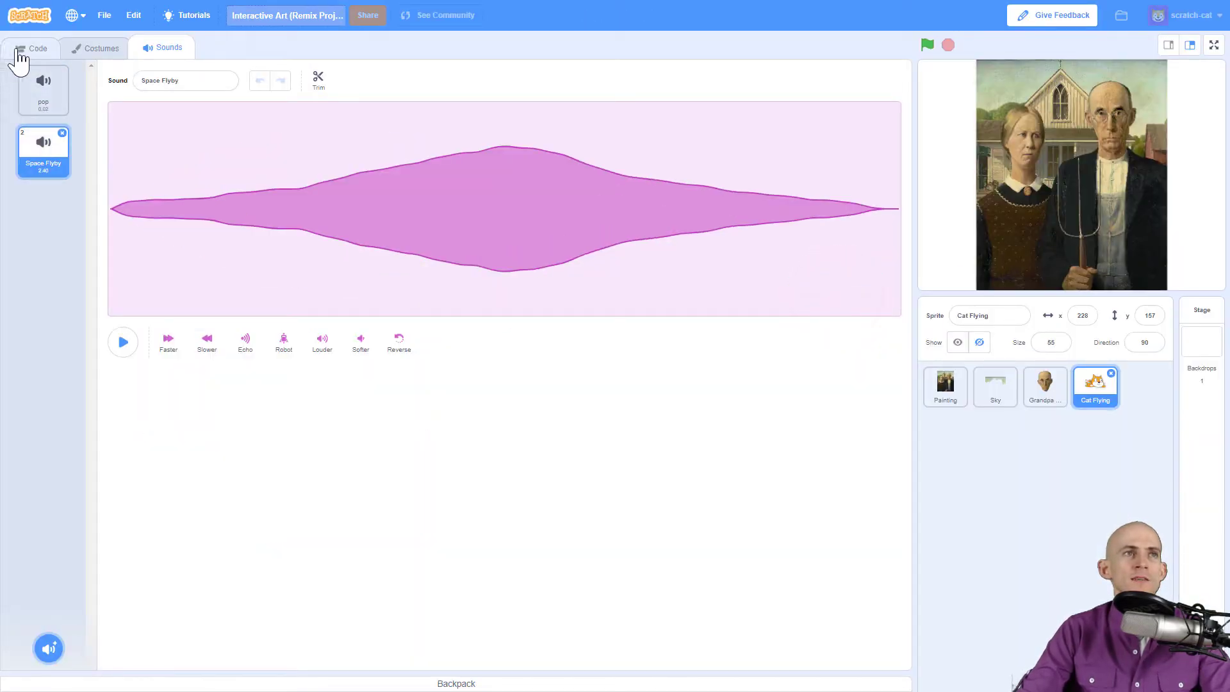
pyautogui.click(32, 48)
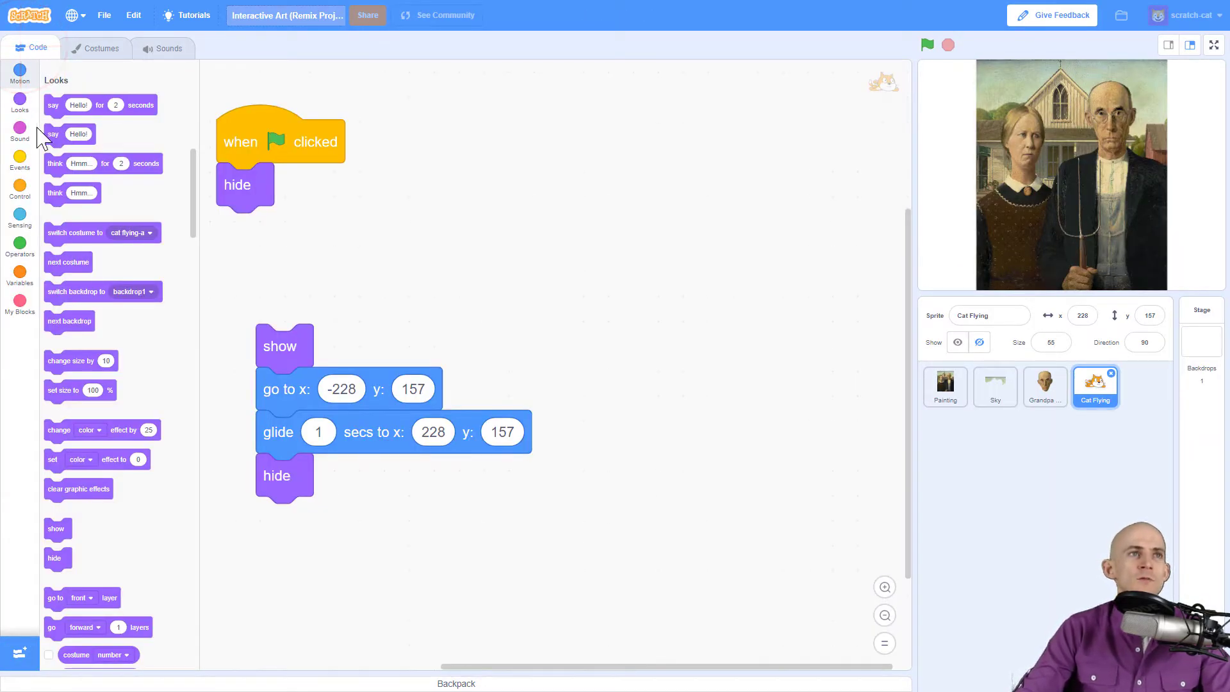
# - Make the flying script start the Space Flyby sound before the glide and test it
pyautogui.click(20, 131)
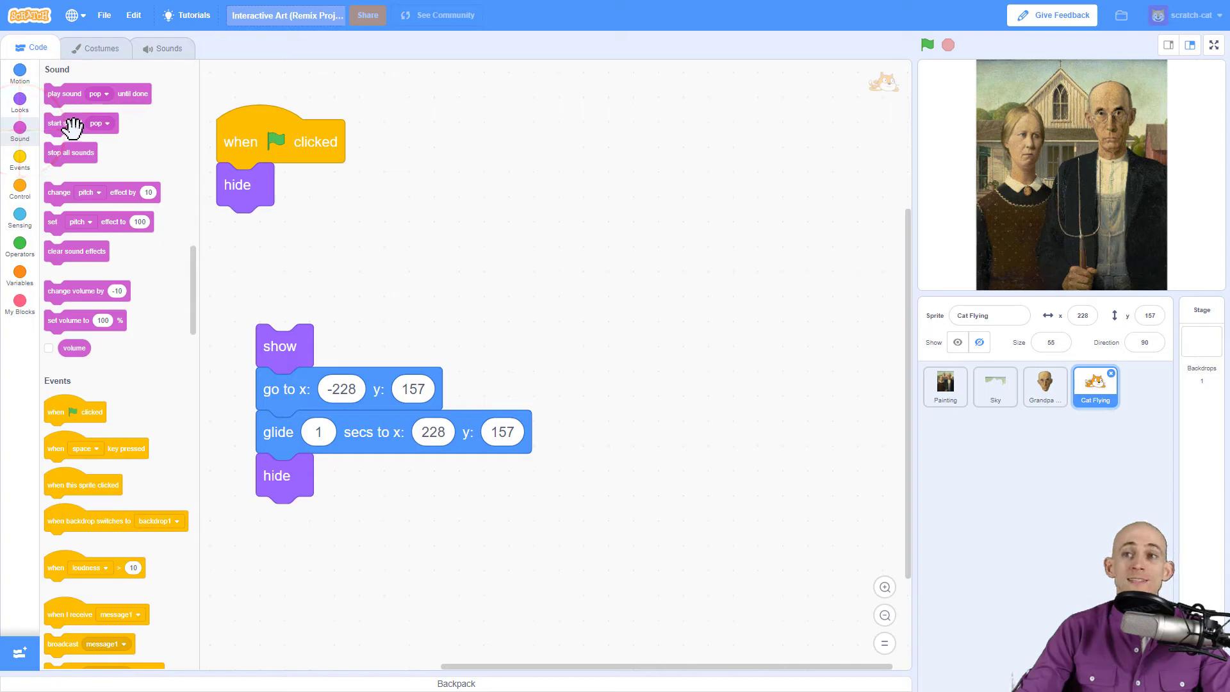
pyautogui.moveTo(193, 195)
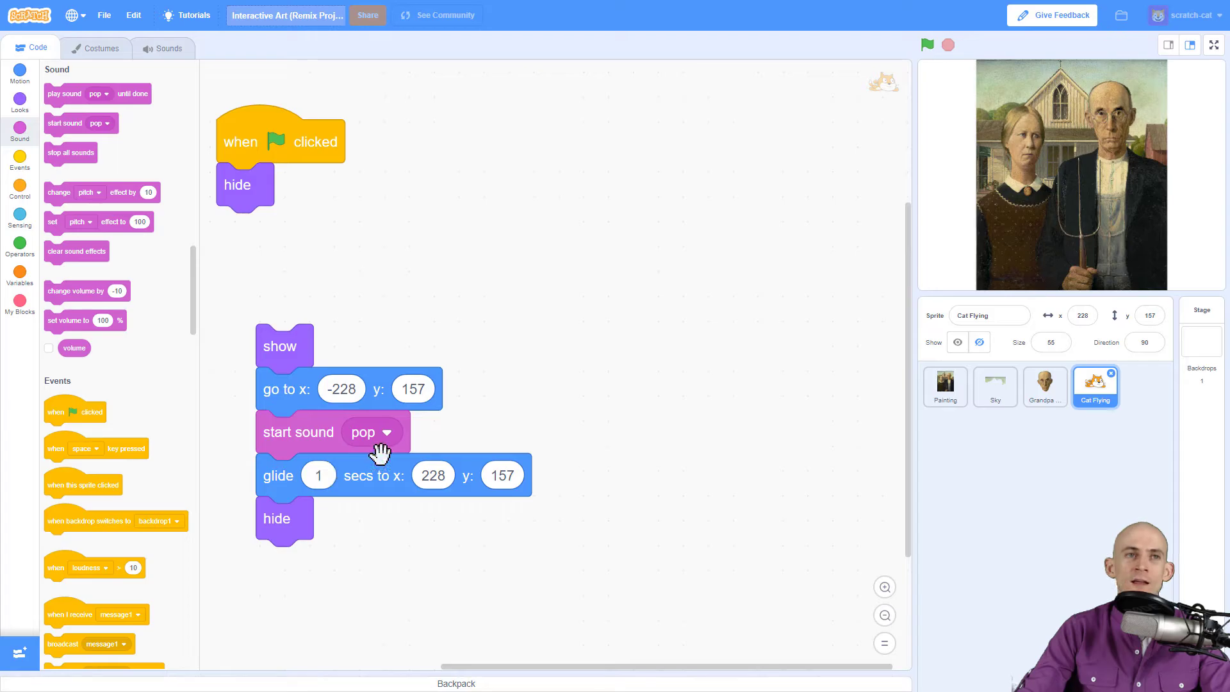
pyautogui.click(385, 431)
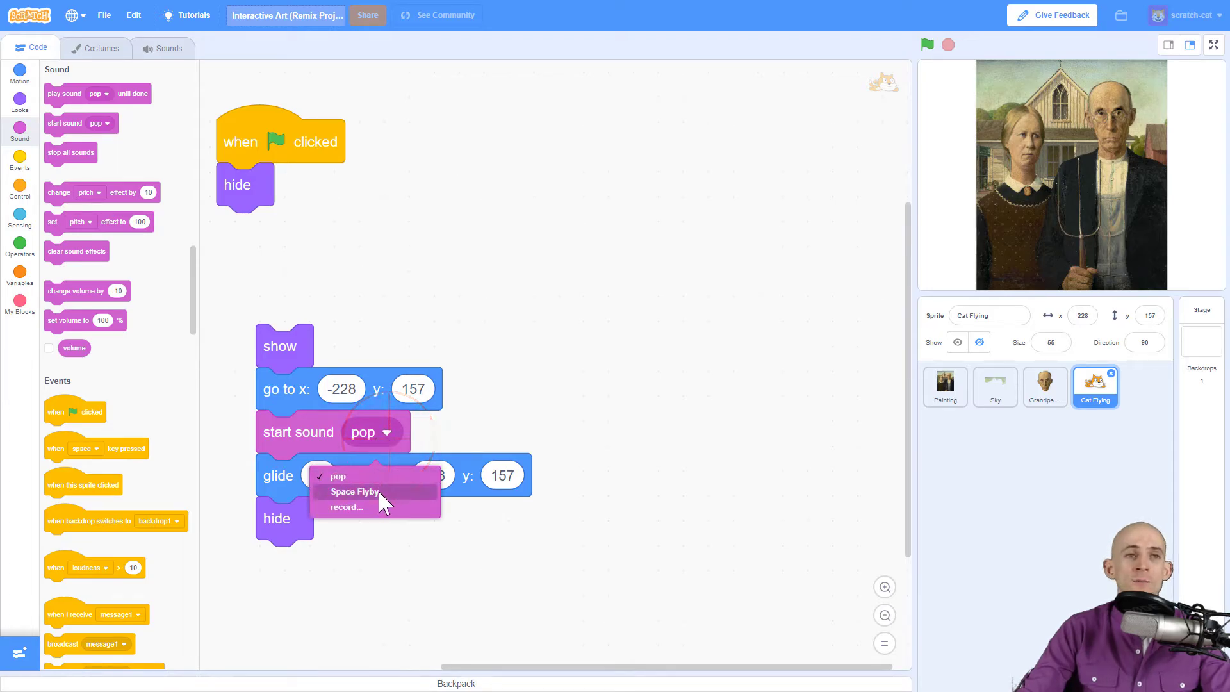
pyautogui.click(355, 491)
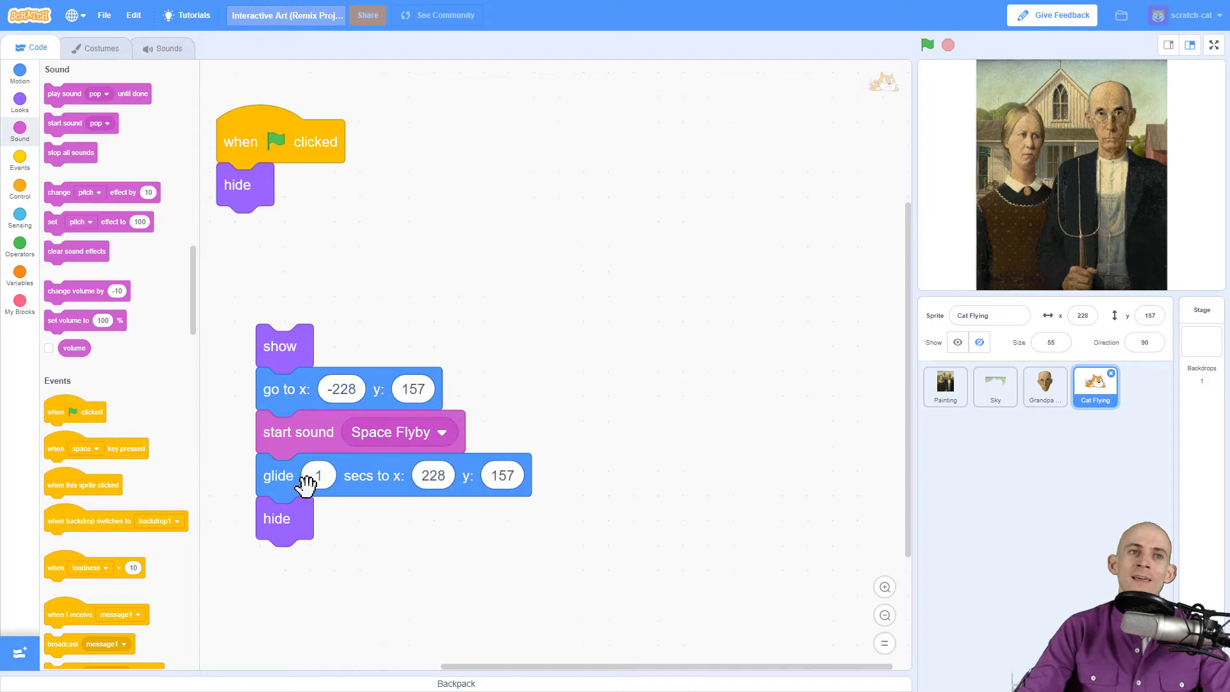
pyautogui.moveTo(314, 447)
pyautogui.write('2')
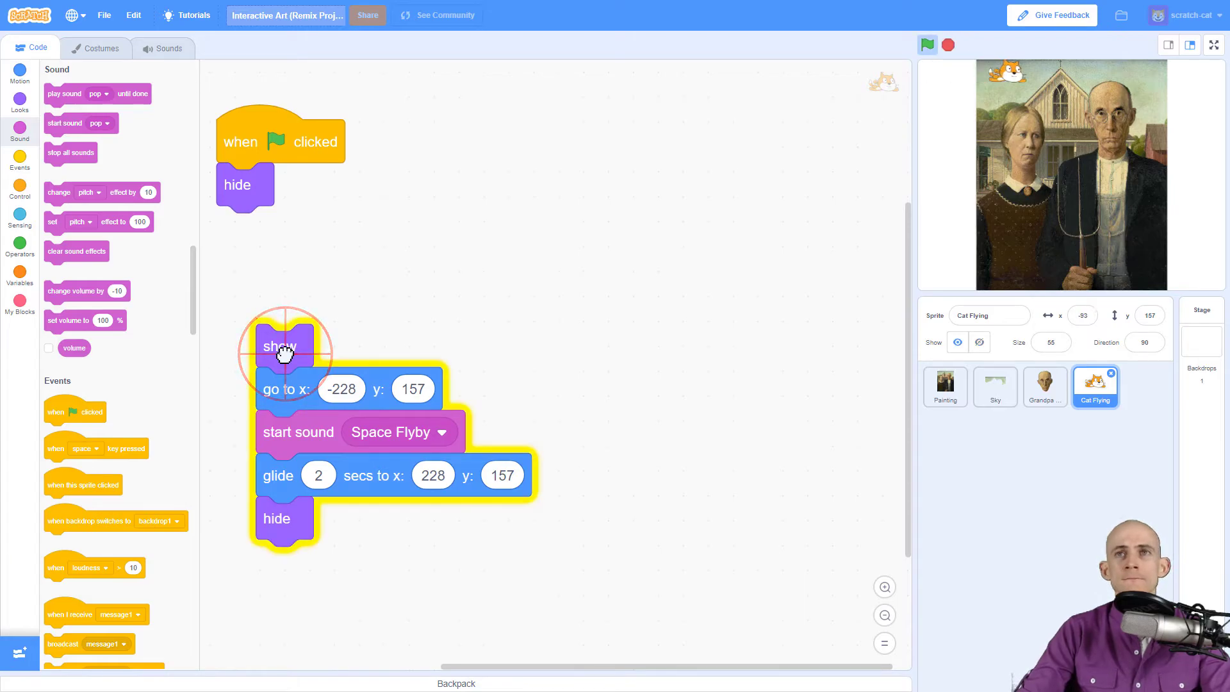
pyautogui.click(280, 346)
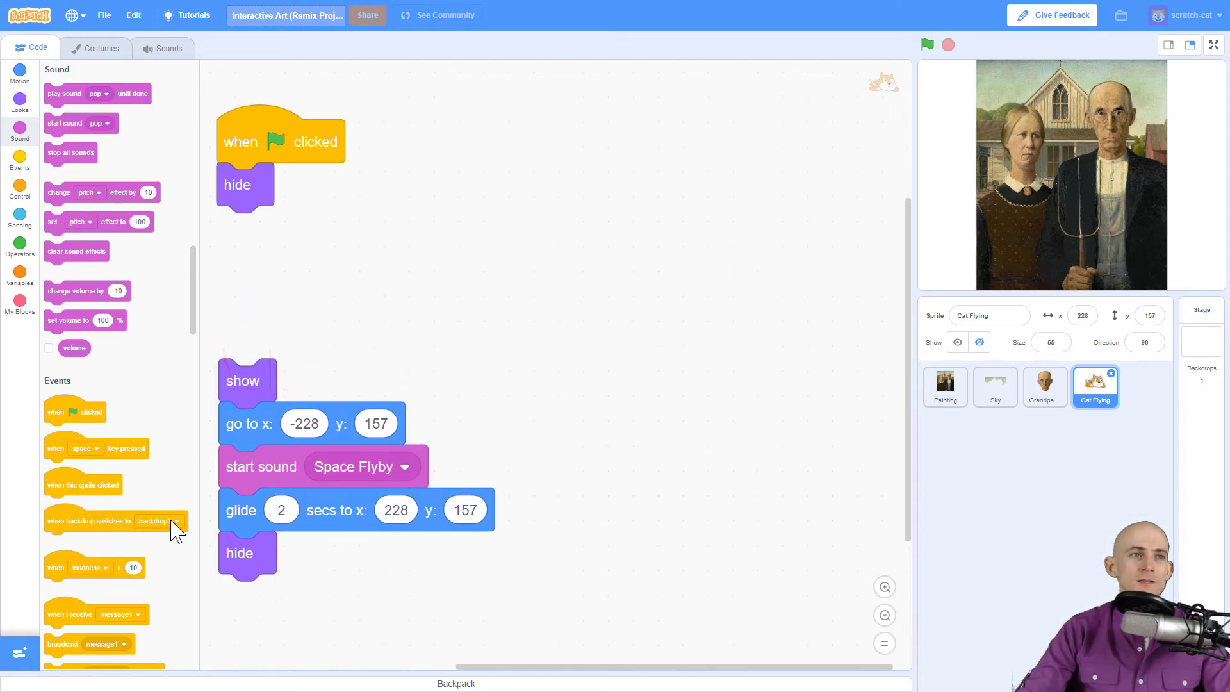
# - Head the flying script with 'when I receive' using a new message named 'sky is clicked'
pyautogui.scroll(-3)
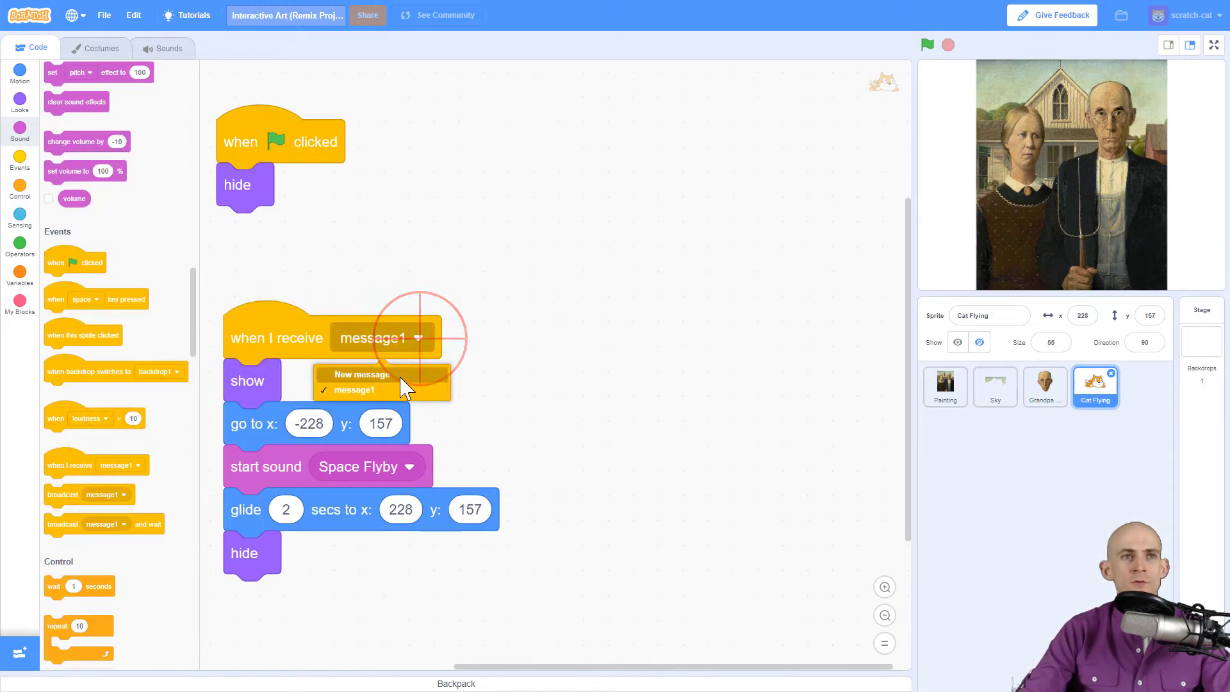
pyautogui.click(361, 374)
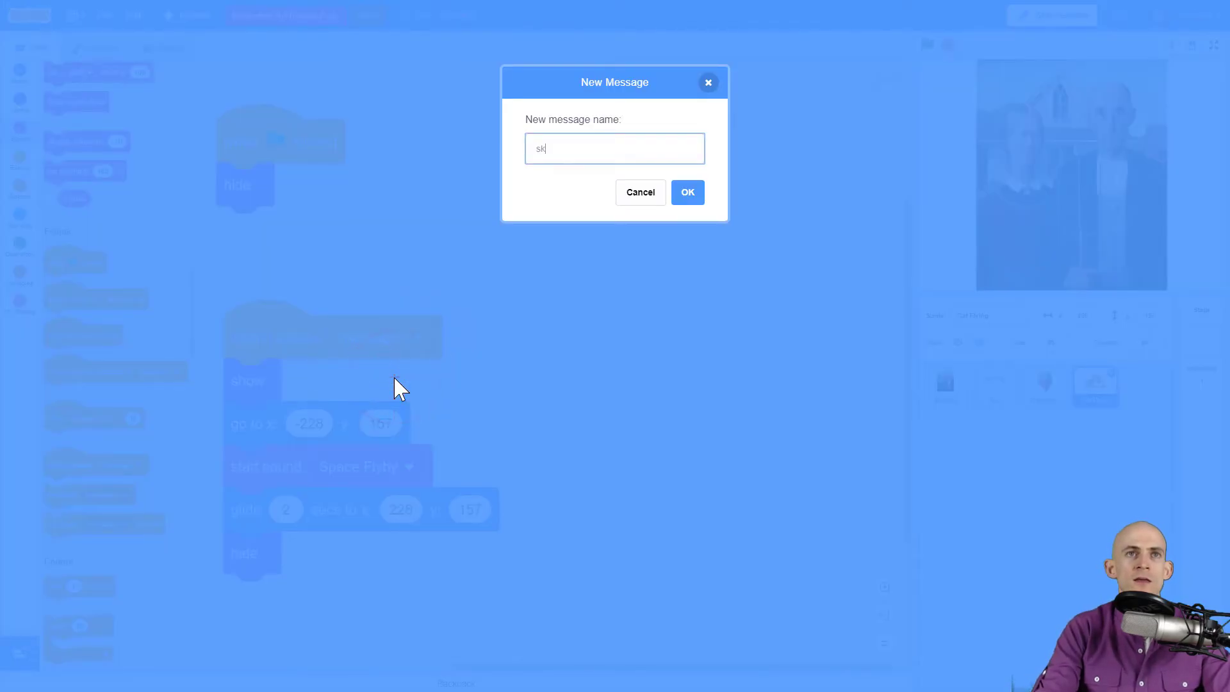
pyautogui.write('y is click')
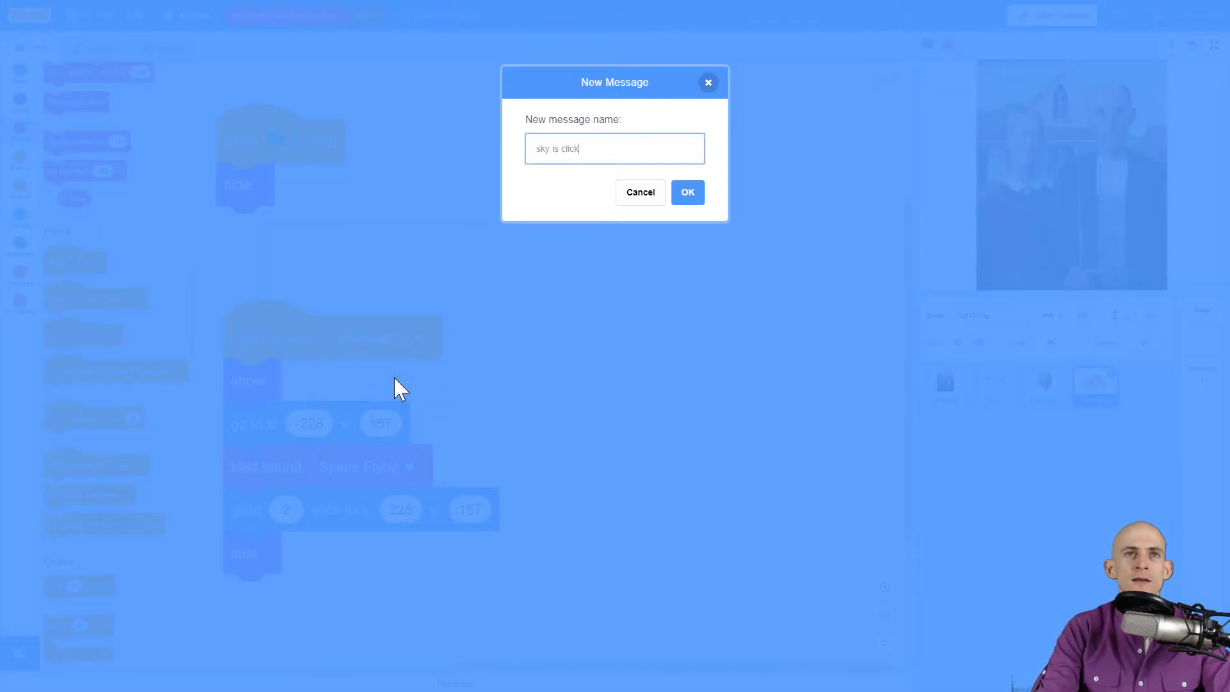
pyautogui.write('ed')
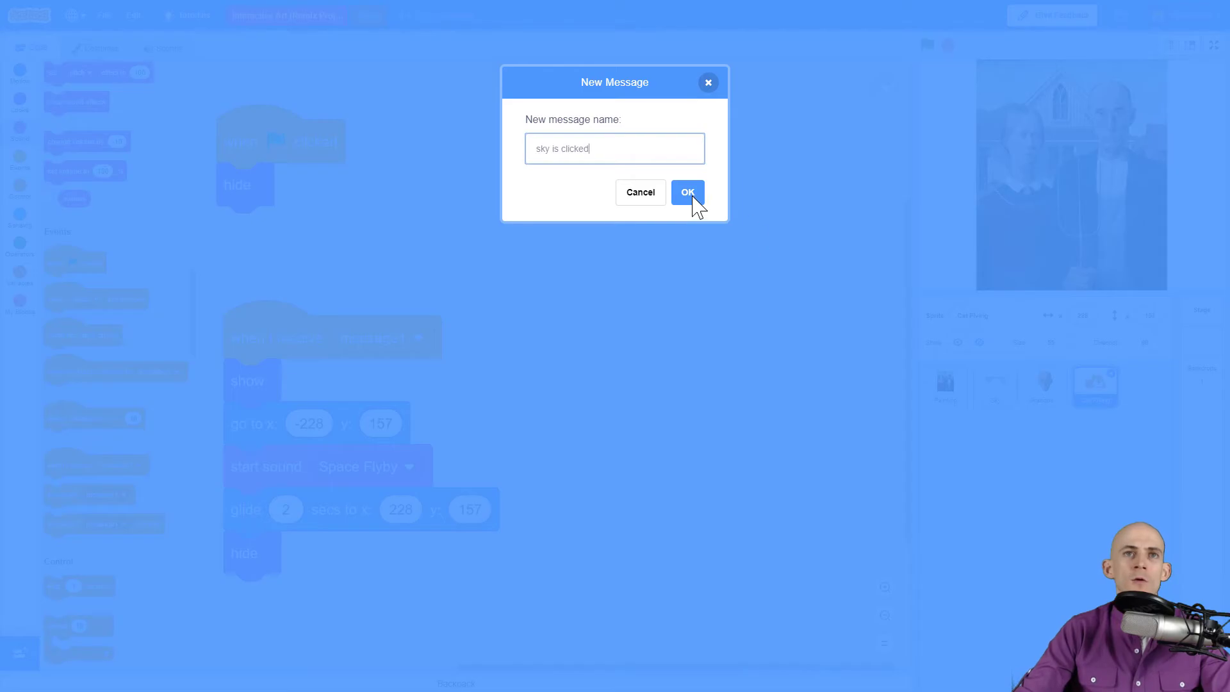
pyautogui.click(687, 193)
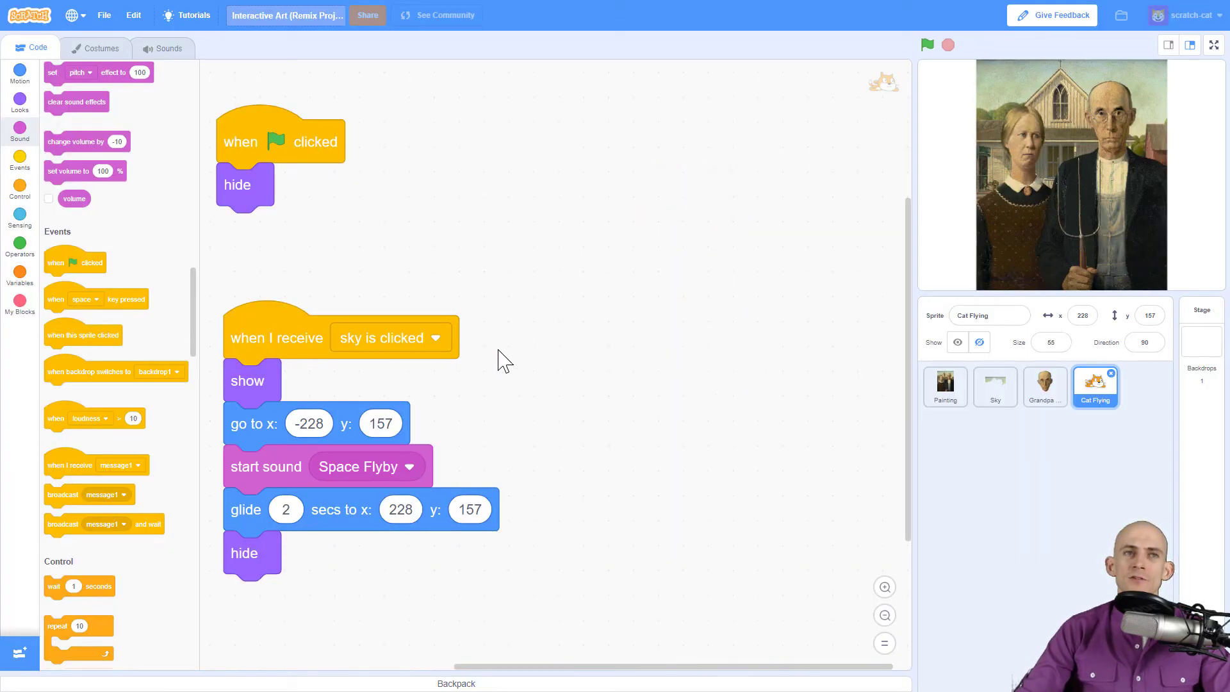
pyautogui.moveTo(994, 386)
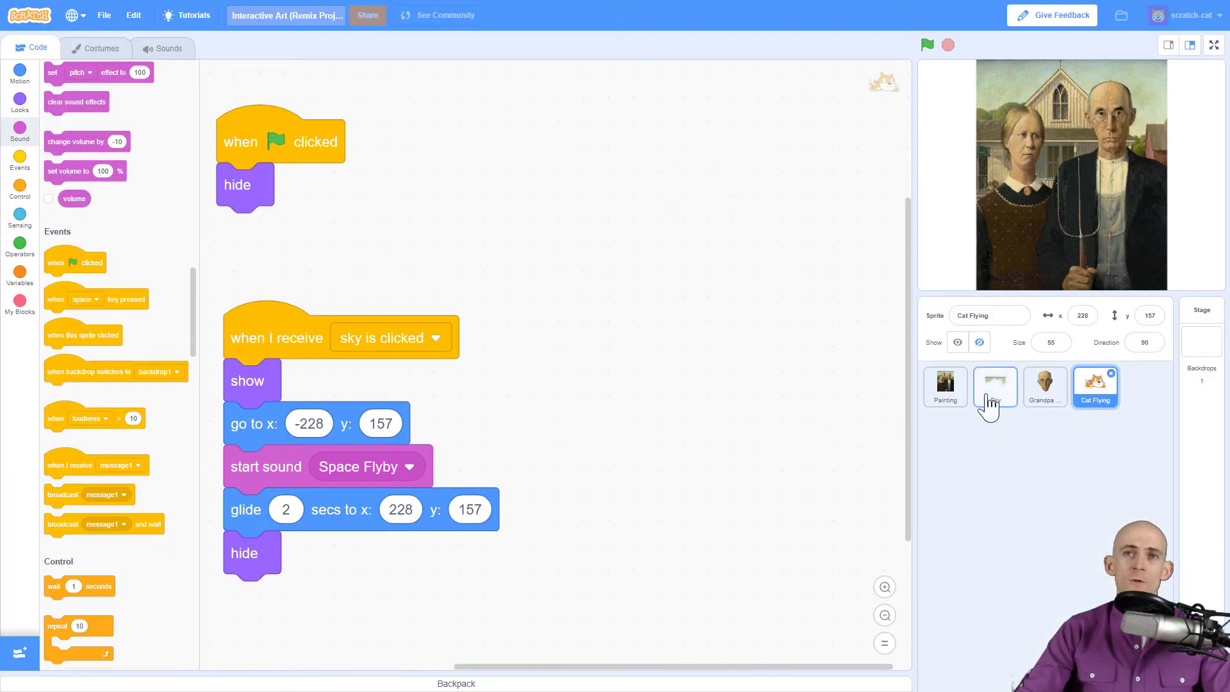
pyautogui.click(994, 385)
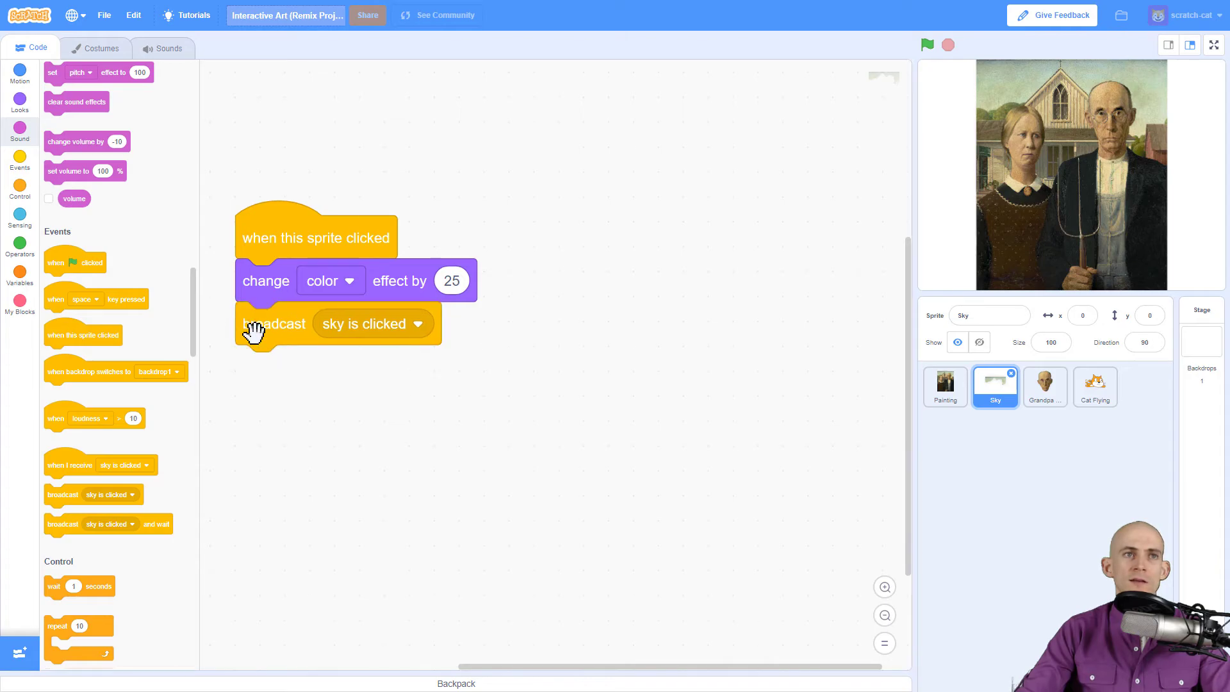
pyautogui.moveTo(238, 204)
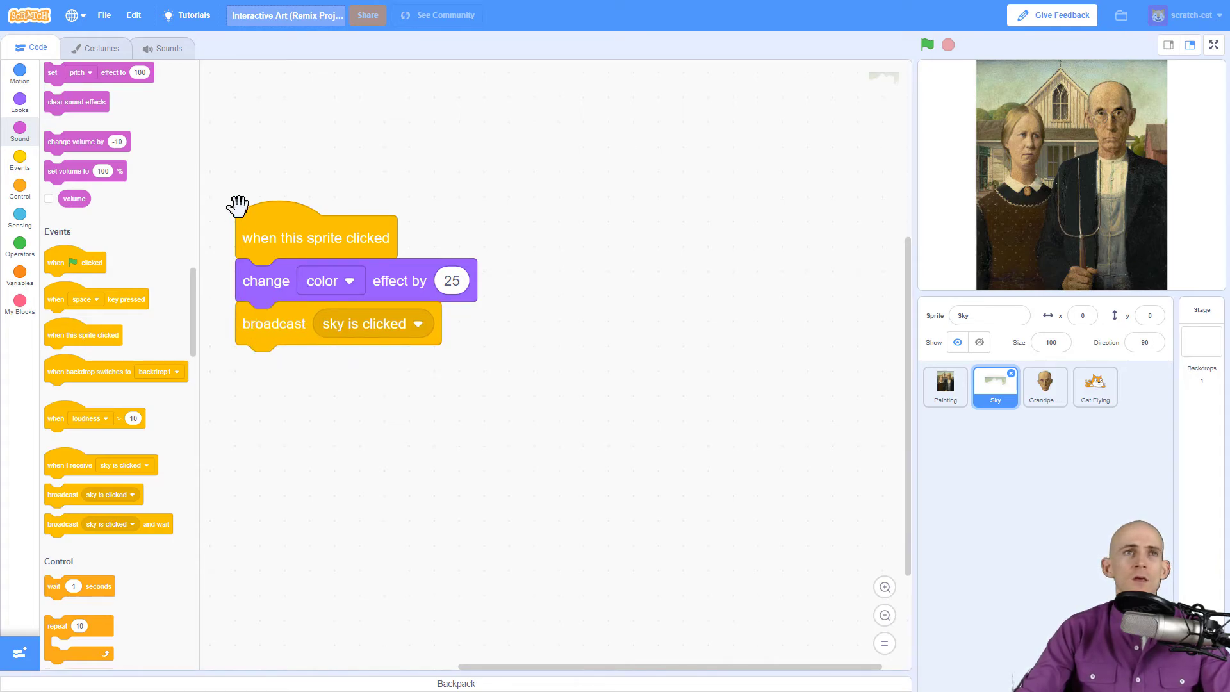
pyautogui.moveTo(603, 274)
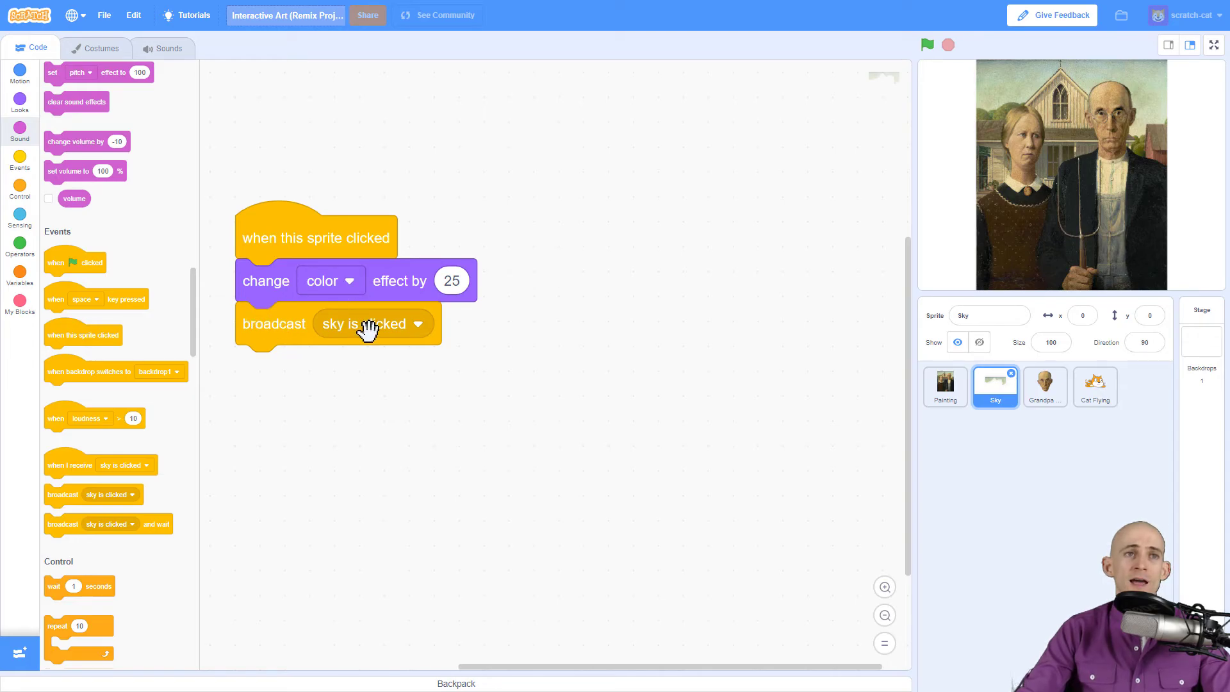
pyautogui.moveTo(1096, 386)
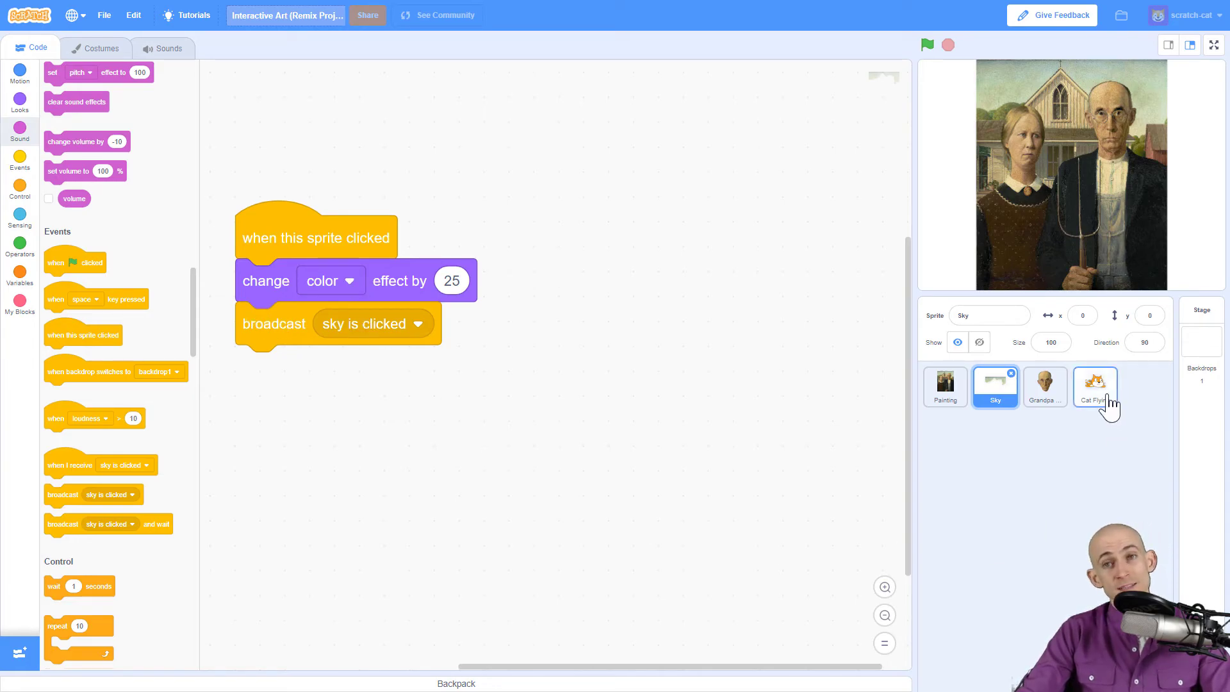
pyautogui.click(1095, 387)
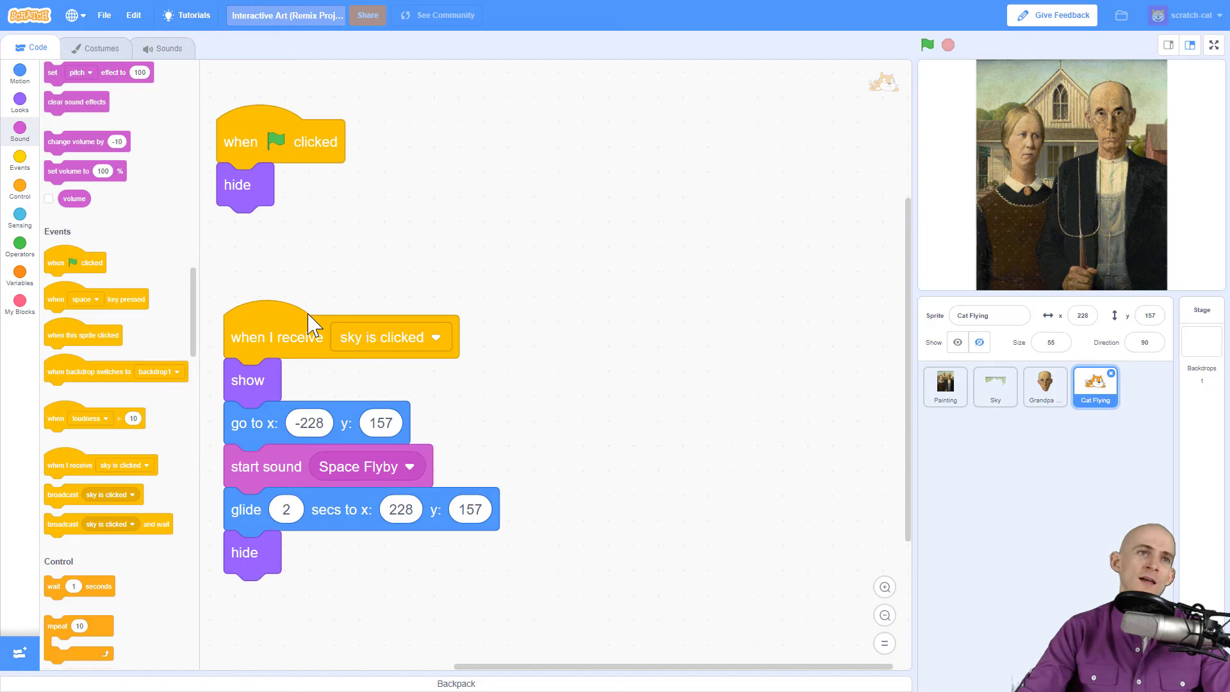
pyautogui.moveTo(1008, 94)
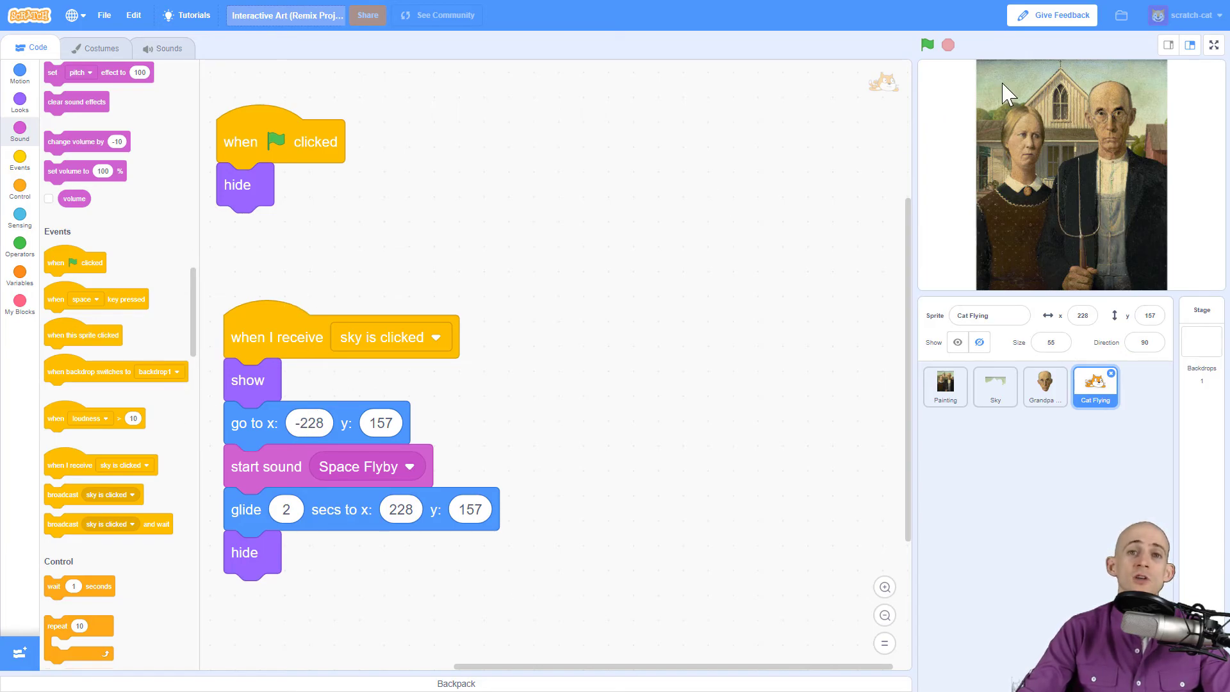
# - Click the sky on the stage twice to verify the colour change and cat flight
pyautogui.click(927, 45)
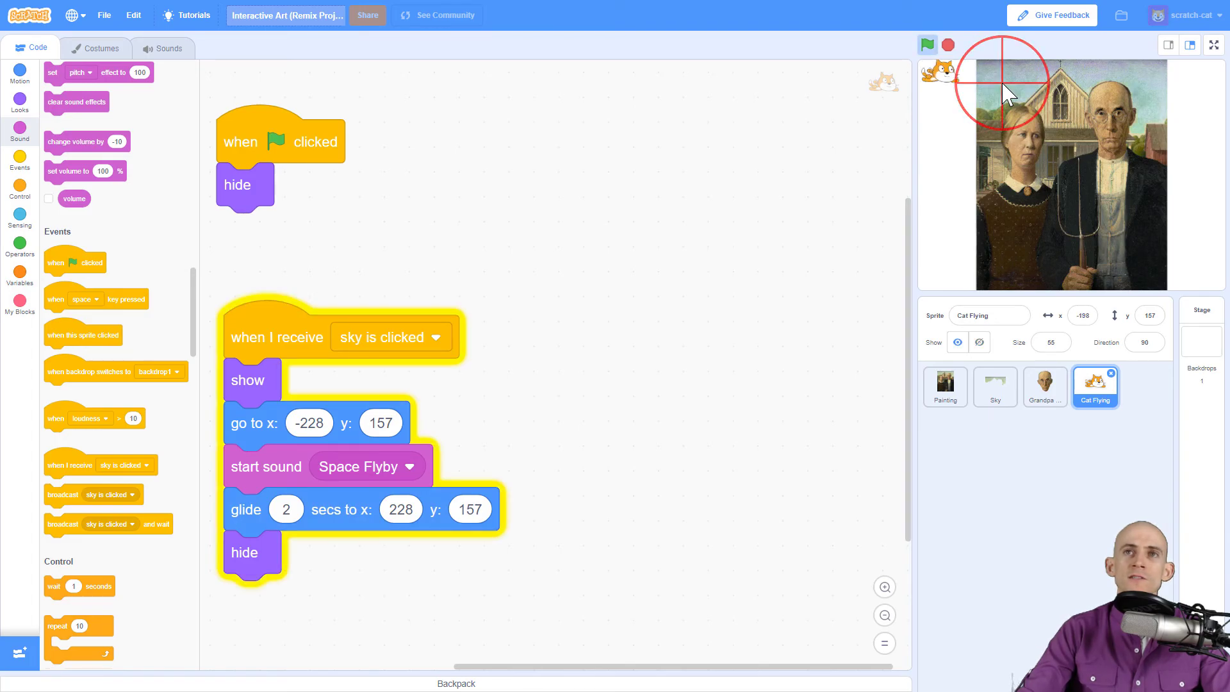
pyautogui.click(994, 387)
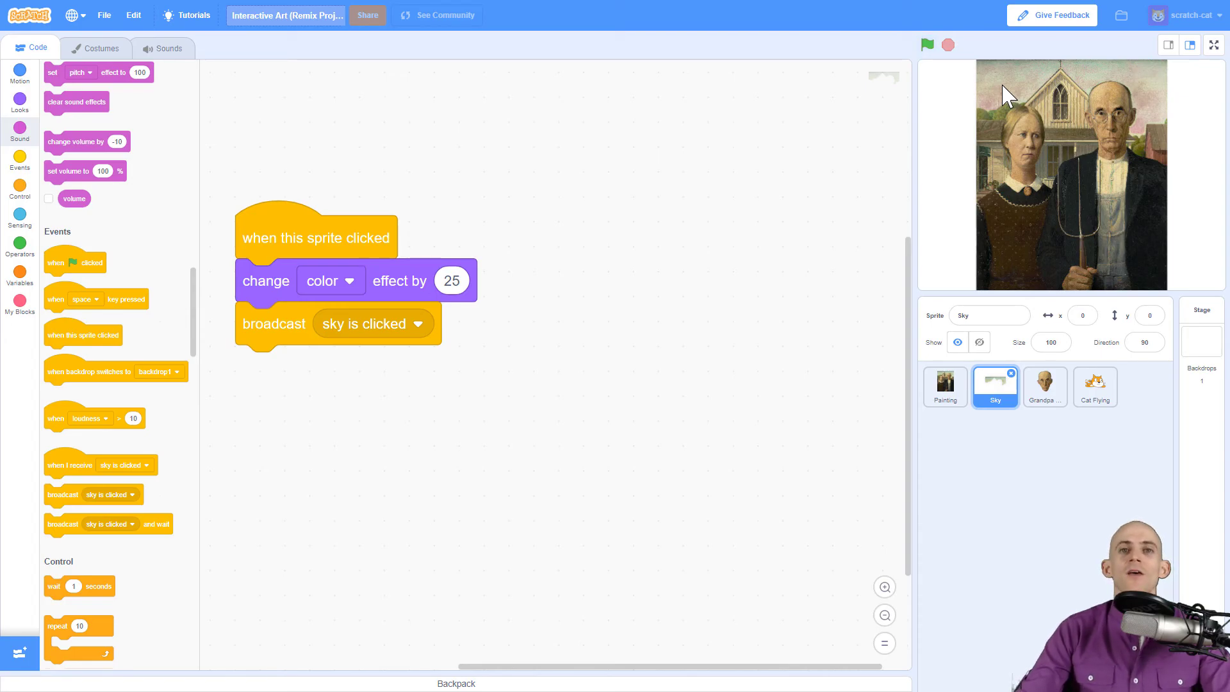
pyautogui.moveTo(1015, 99)
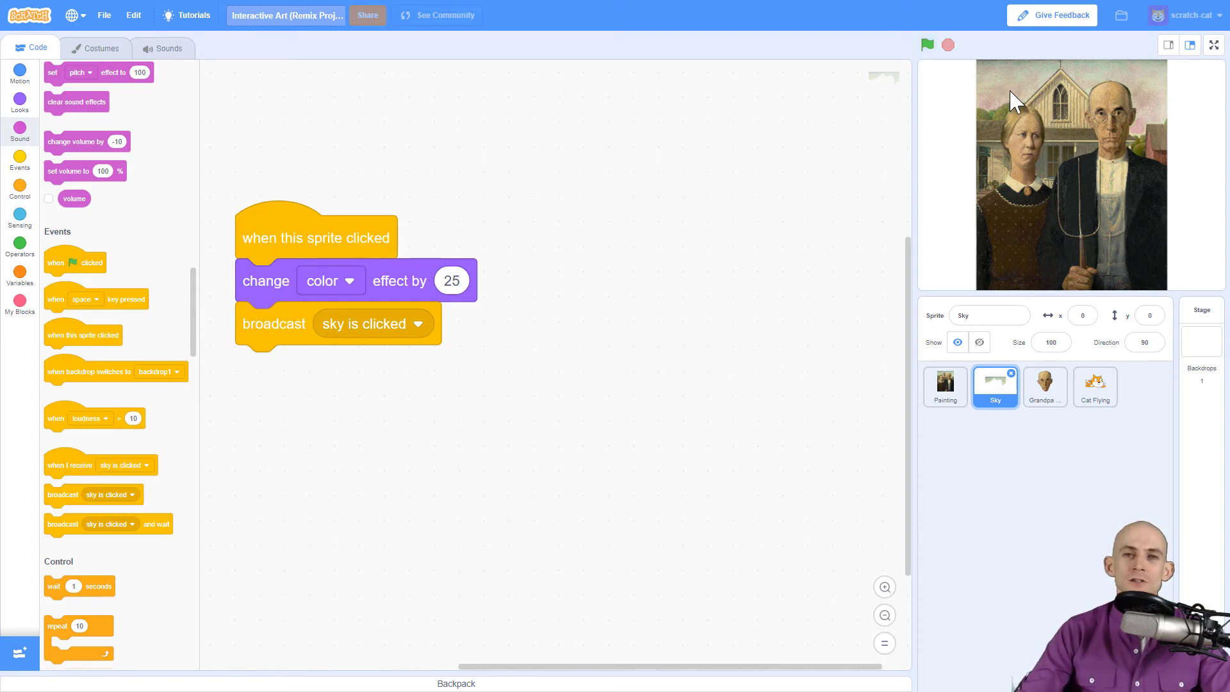
pyautogui.moveTo(1012, 152)
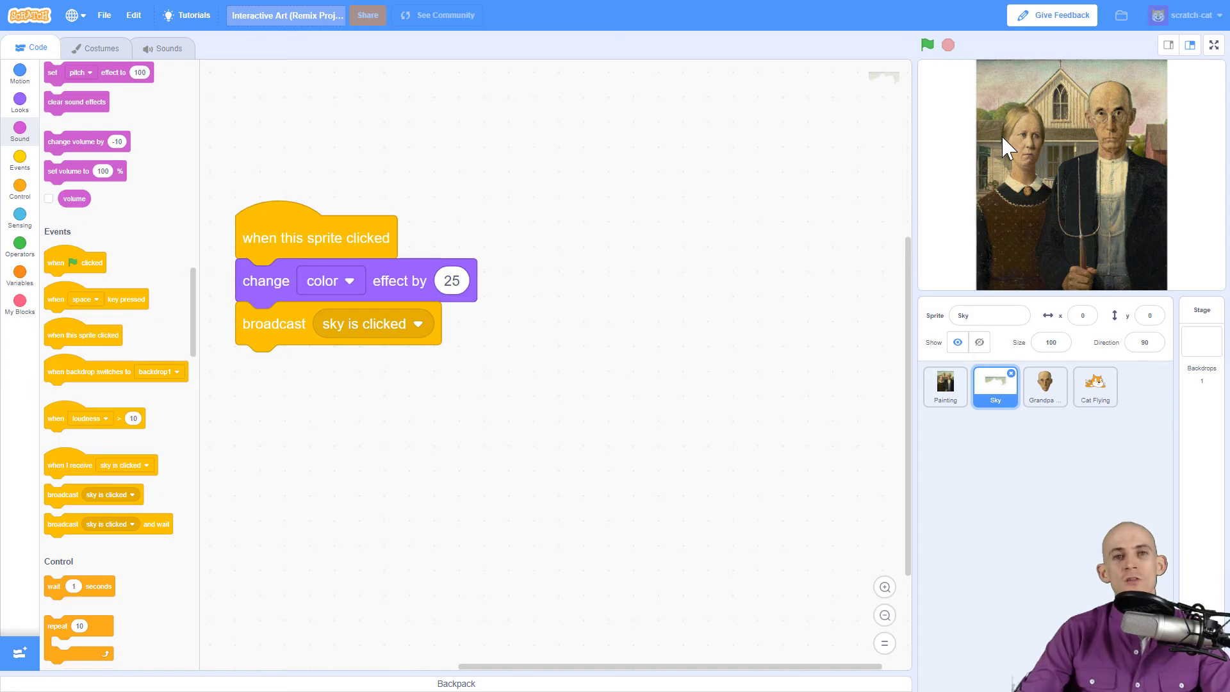